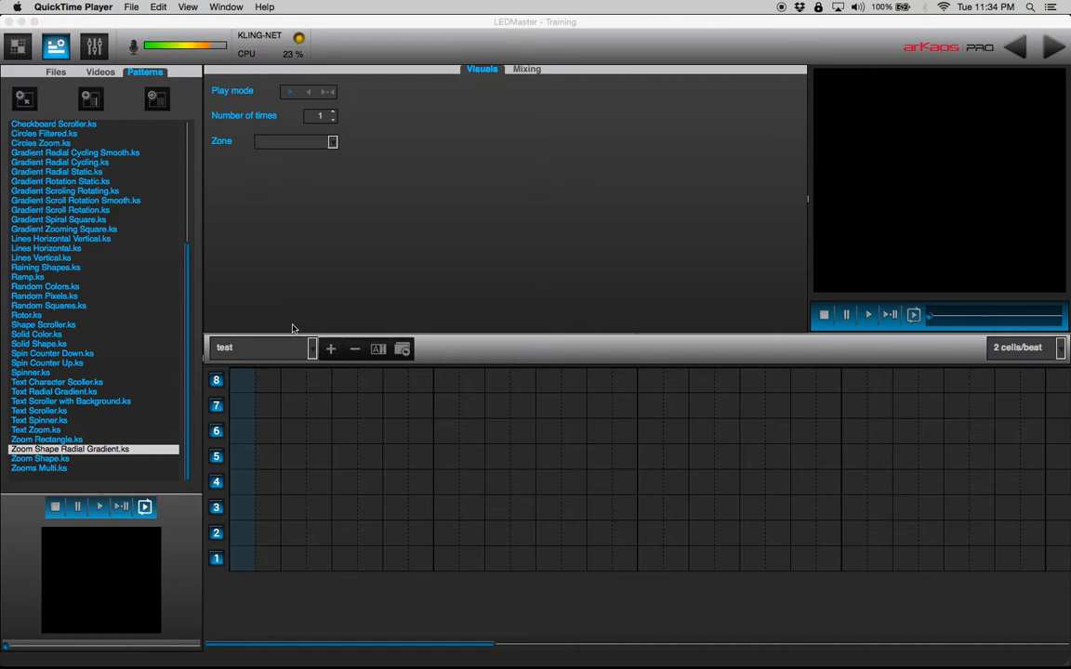
{"action": "mouse_move", "coordinate": [147, 467]}
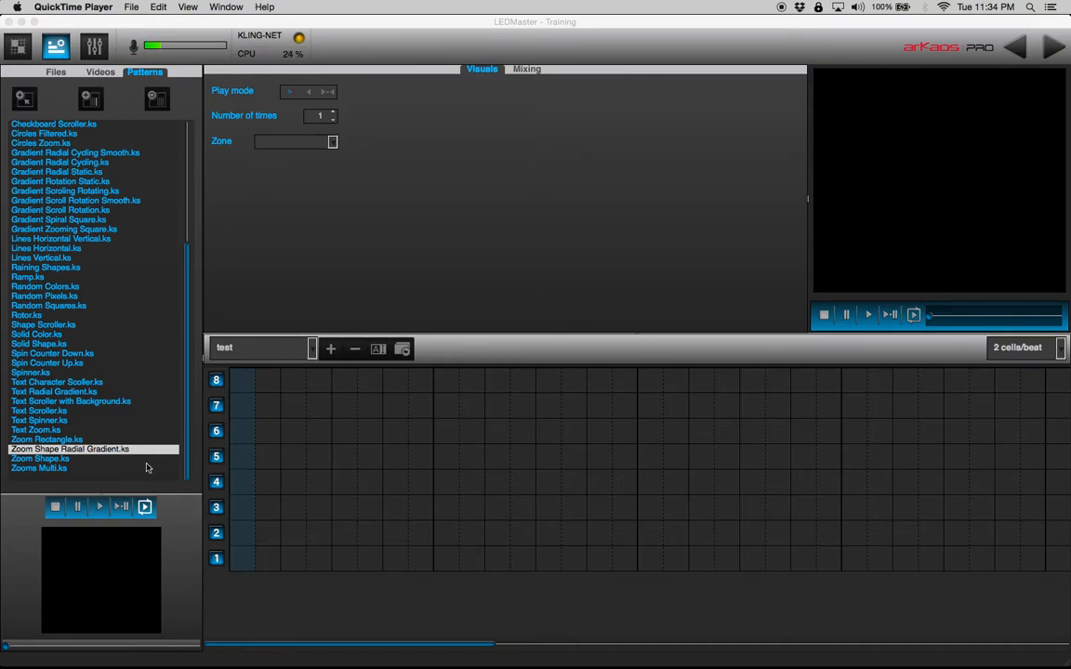
Step: Preview several patterns and pick Zoom Shape Radial Gradient
{"action": "left_click", "coordinate": [37, 413]}
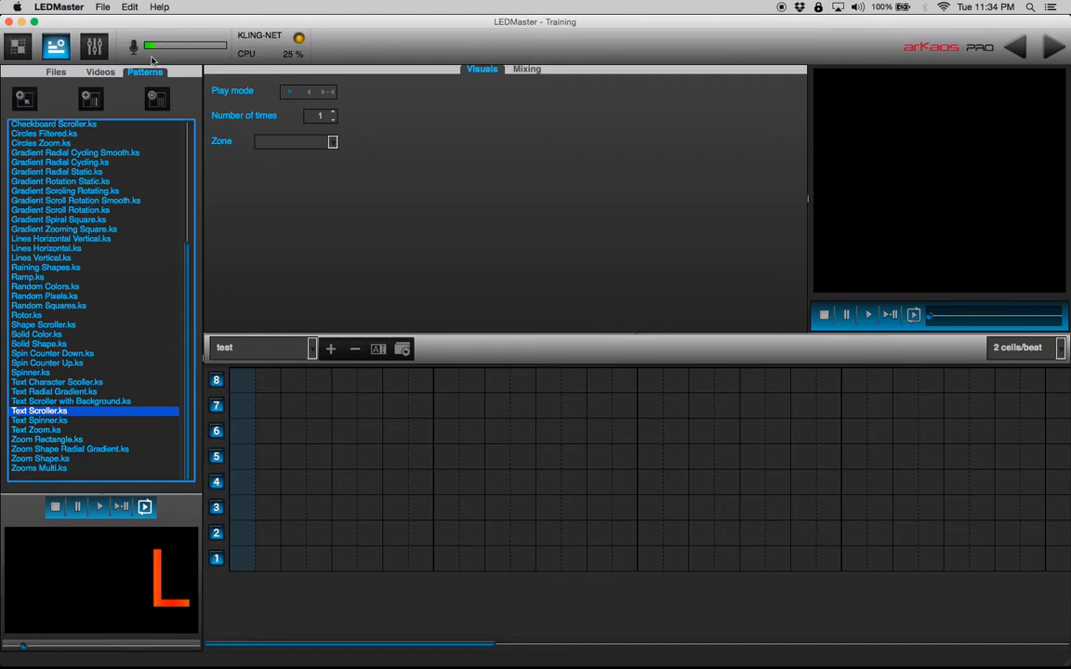
{"action": "left_click", "coordinate": [44, 286]}
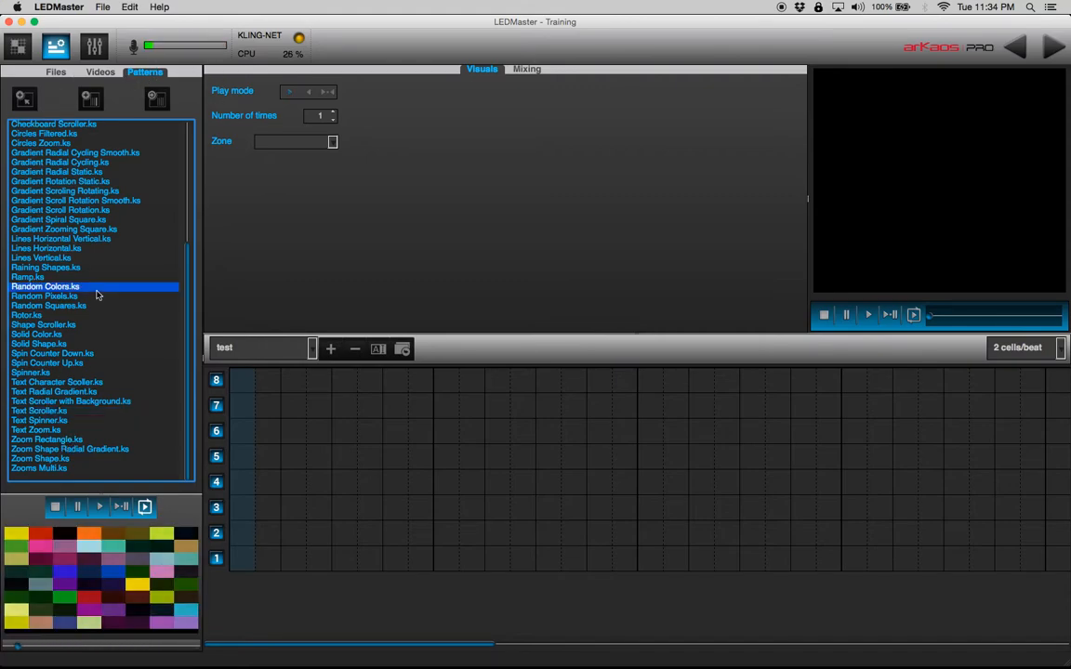
{"action": "left_click", "coordinate": [42, 344]}
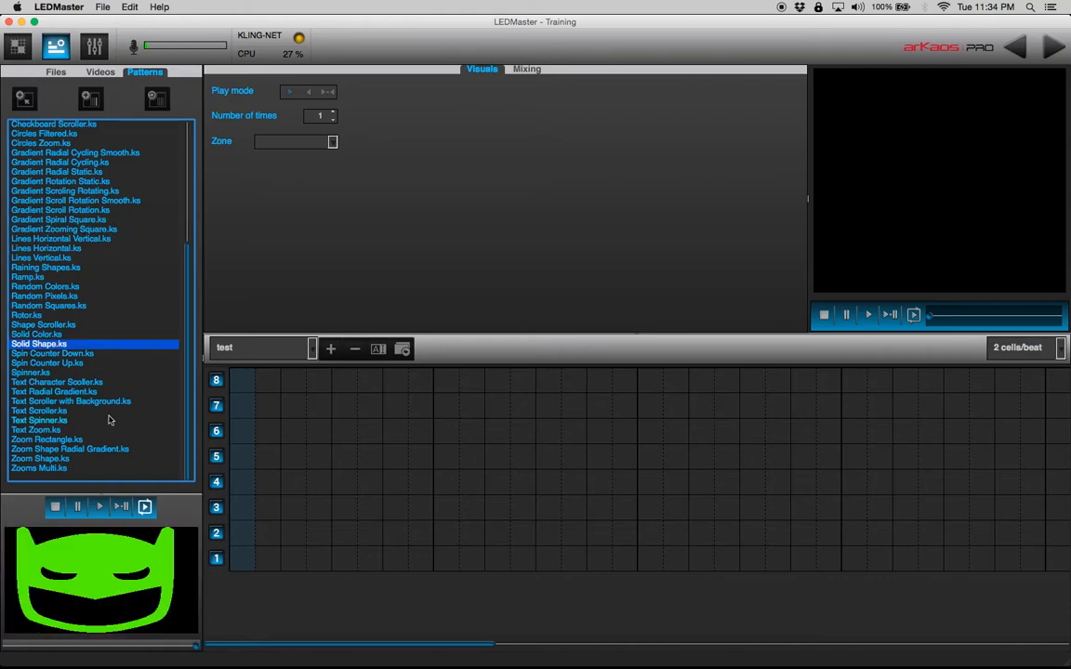
{"action": "left_click", "coordinate": [67, 449]}
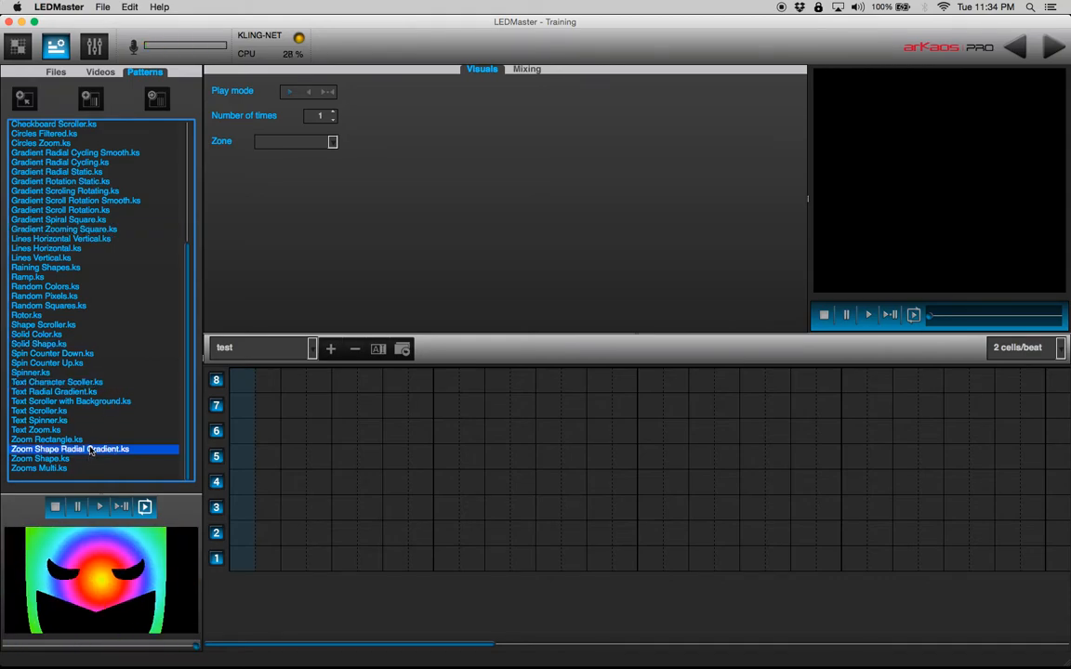
{"action": "left_click", "coordinate": [39, 472]}
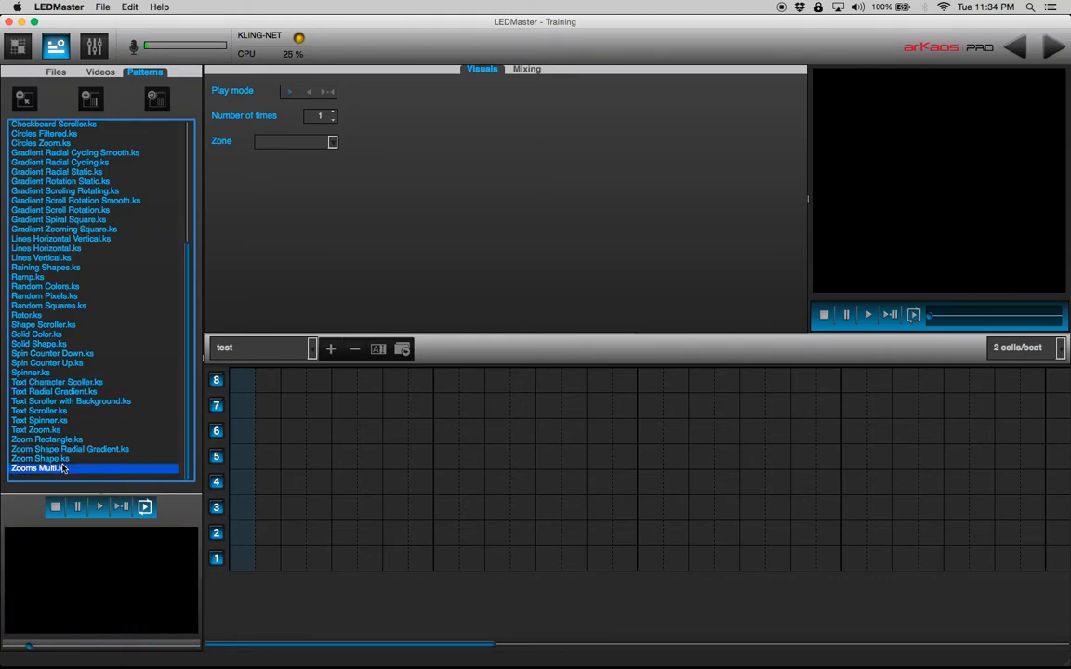
{"action": "left_click", "coordinate": [39, 459]}
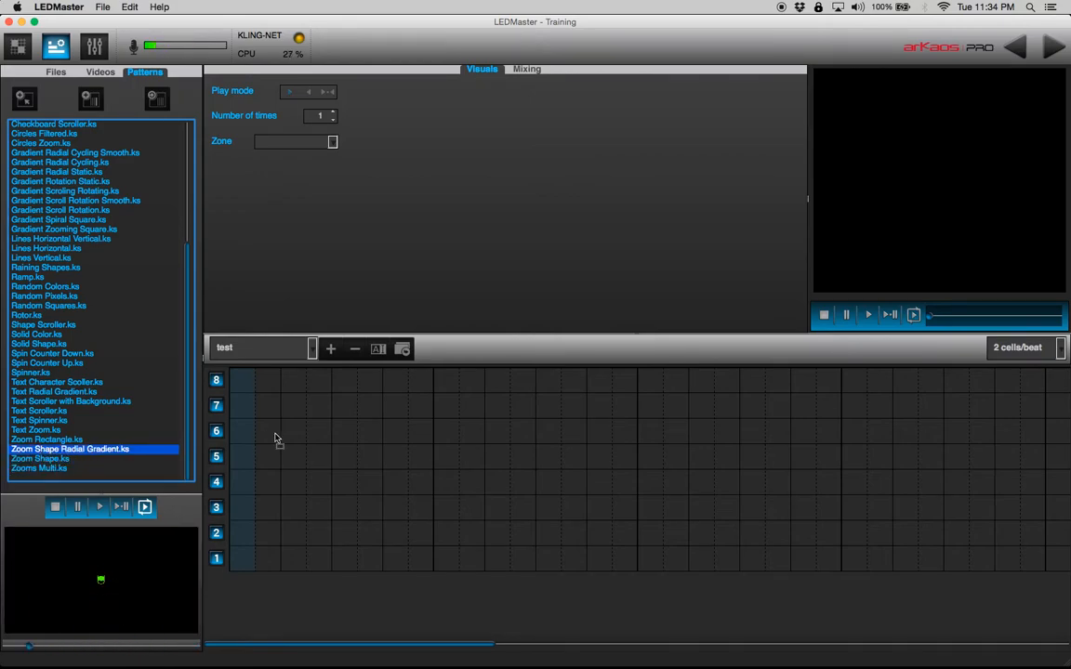
Step: Place the Zoom Shape Radial Gradient cue on layer 7, sized to eight cells
{"action": "left_click", "coordinate": [254, 405]}
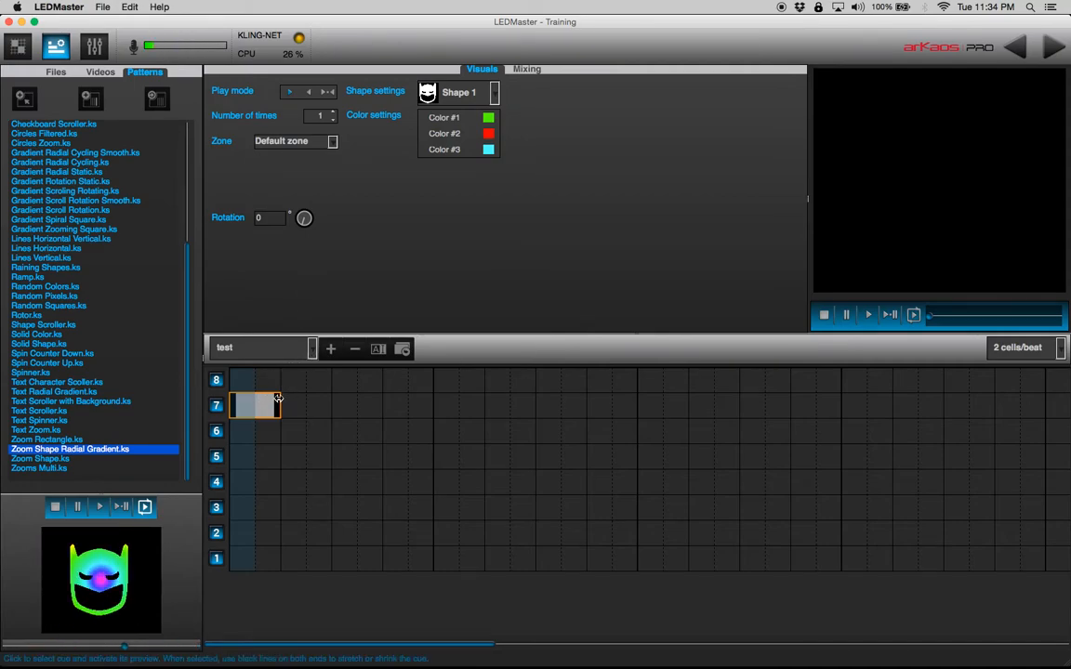
{"action": "left_click_drag", "start_coordinate": [279, 405], "coordinate": [428, 404]}
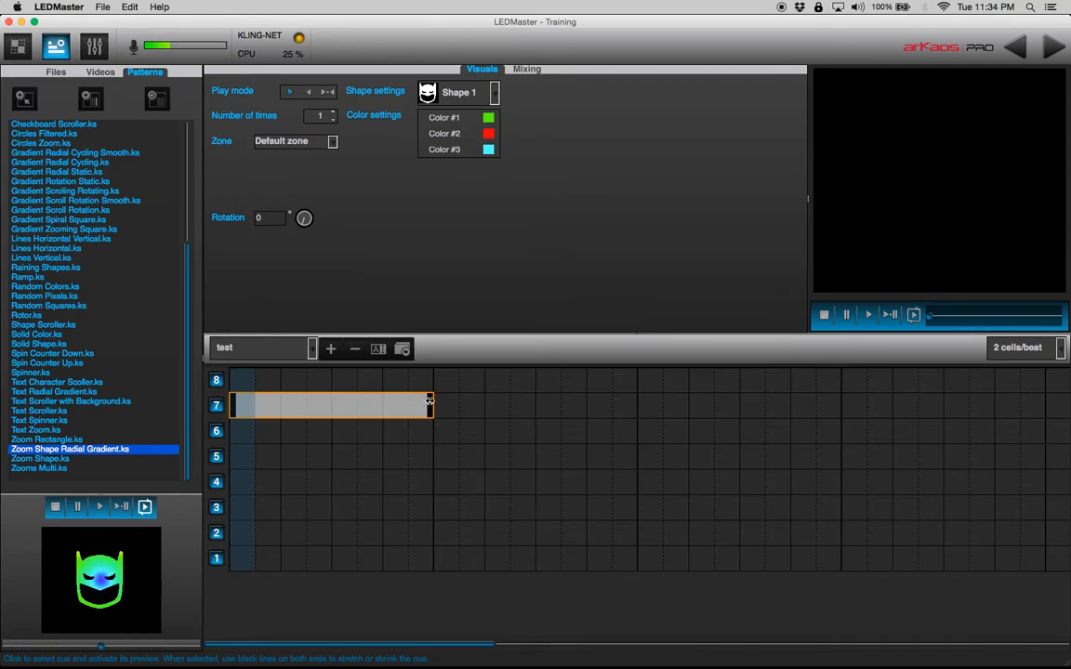
{"action": "left_click_drag", "start_coordinate": [429, 405], "coordinate": [623, 404]}
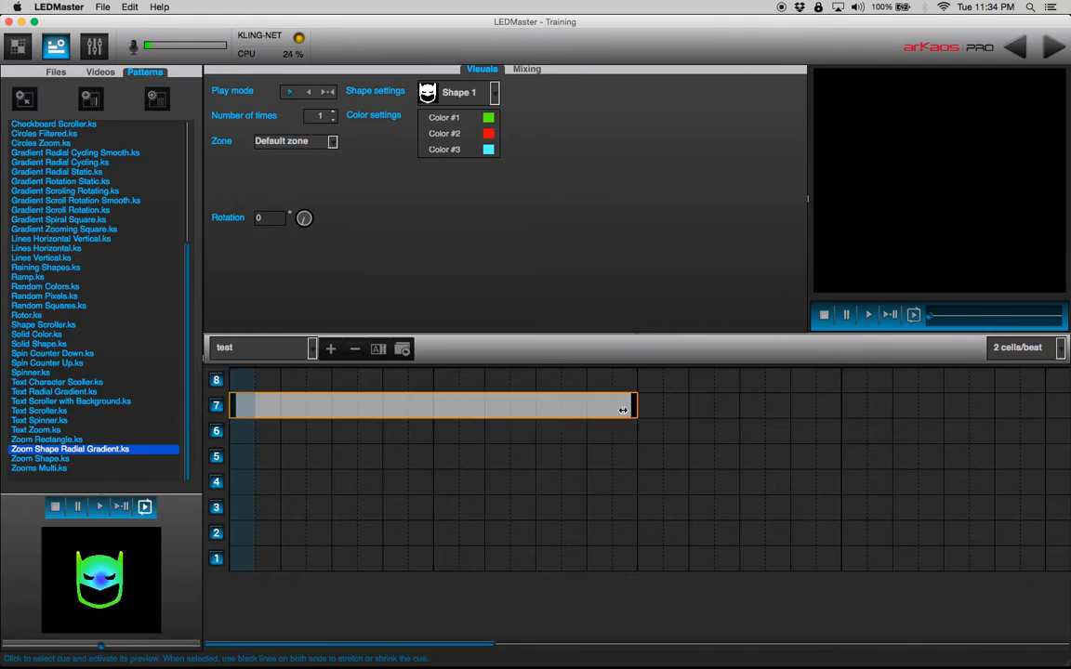
{"action": "left_click_drag", "start_coordinate": [623, 405], "coordinate": [400, 405]}
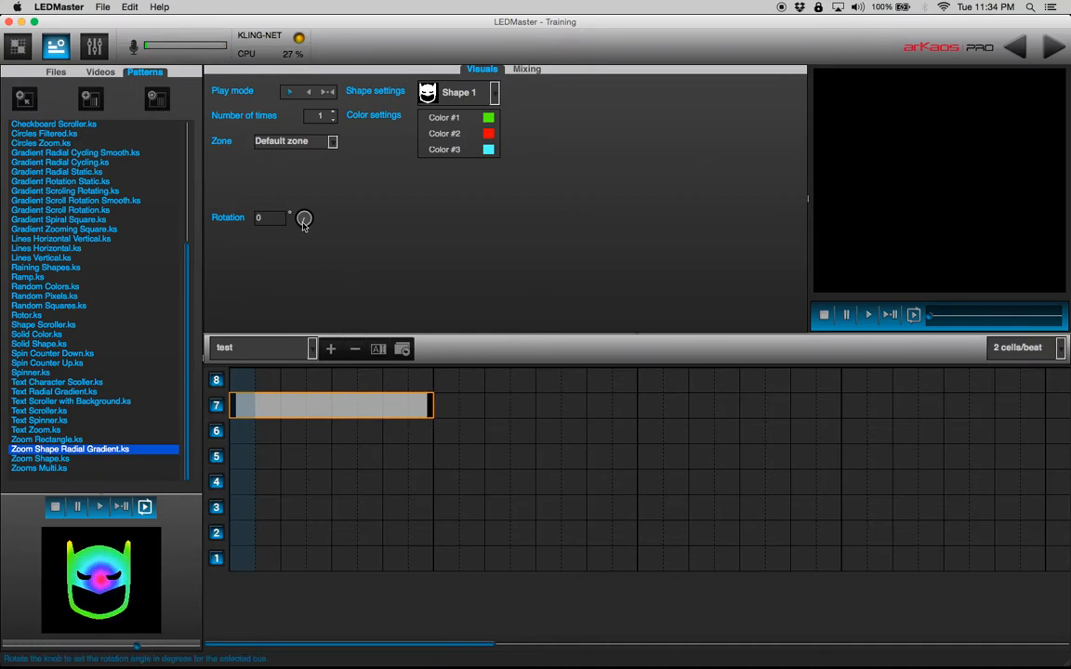
Step: Try rotating the shape, then set its rotation back to 0
{"action": "left_click_drag", "start_coordinate": [304, 218], "coordinate": [316, 209]}
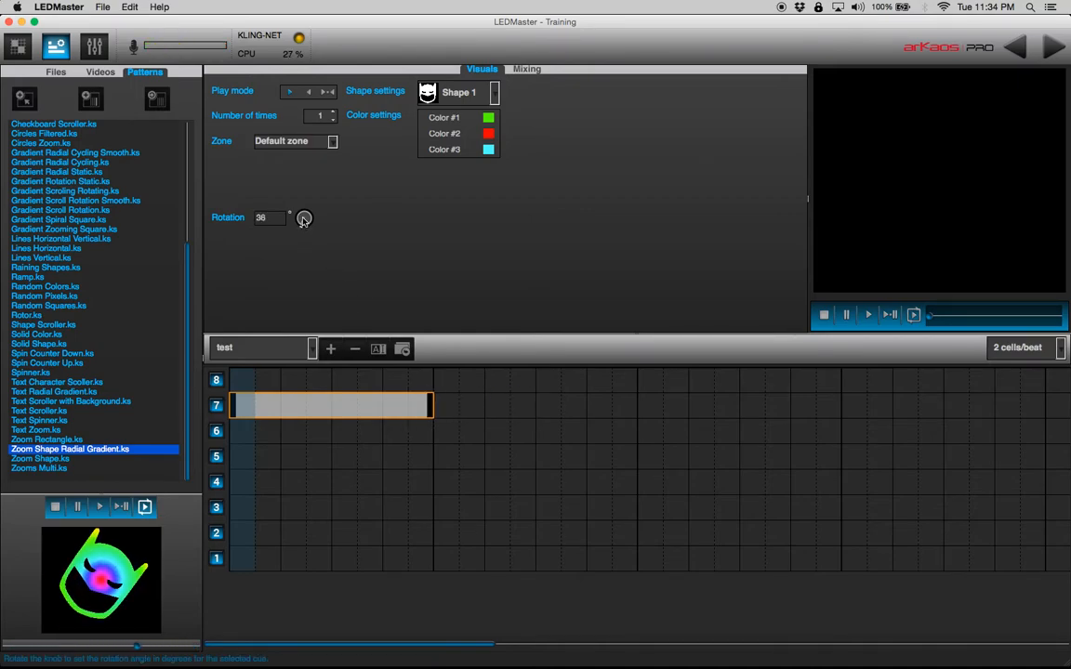
{"action": "left_click_drag", "start_coordinate": [304, 217], "coordinate": [311, 205]}
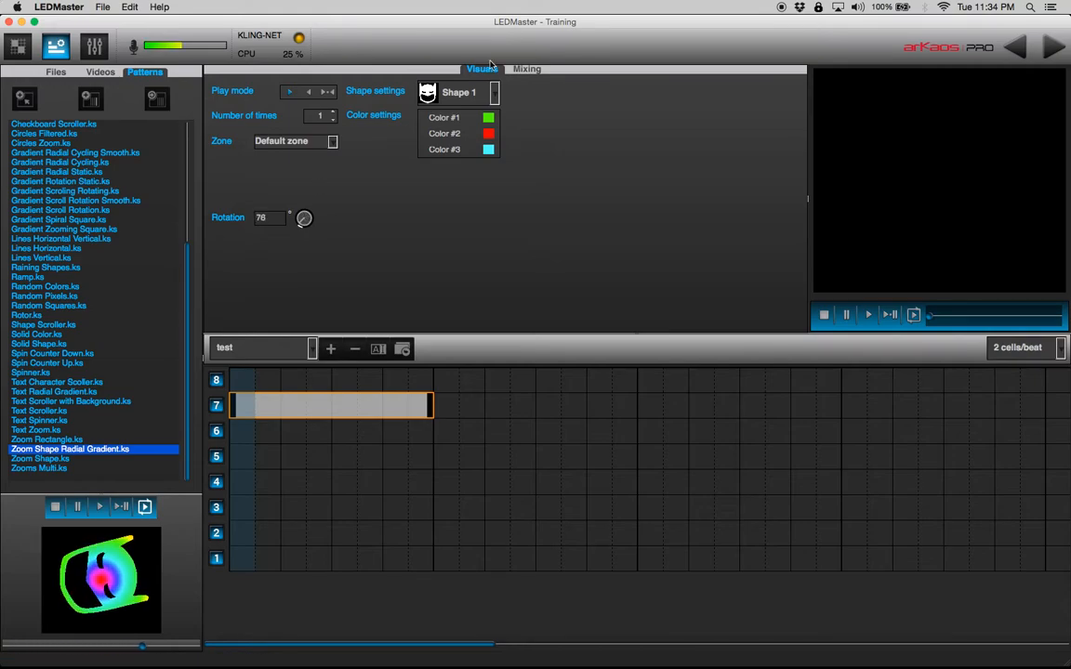
{"action": "left_click_drag", "start_coordinate": [304, 219], "coordinate": [304, 233]}
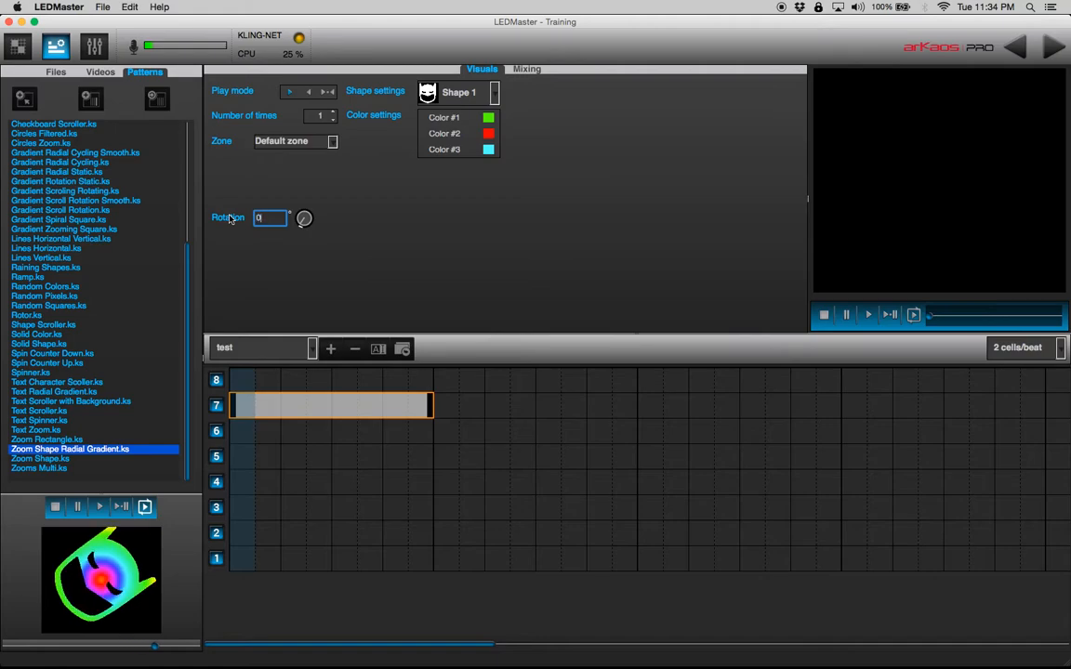
{"action": "left_click", "coordinate": [294, 142]}
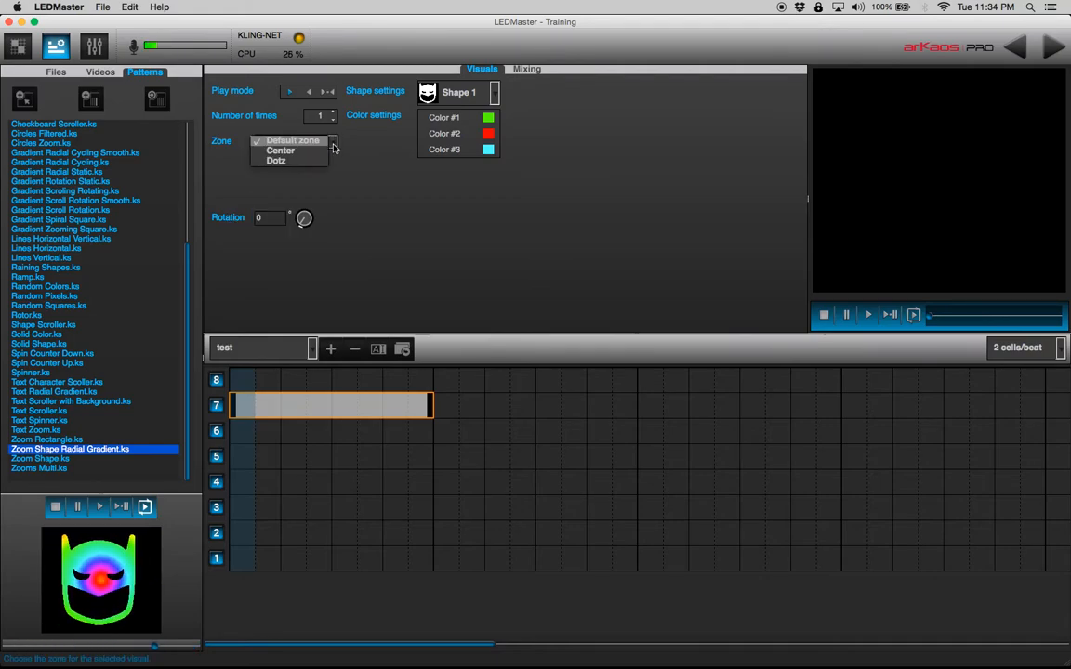
{"action": "left_click", "coordinate": [289, 141]}
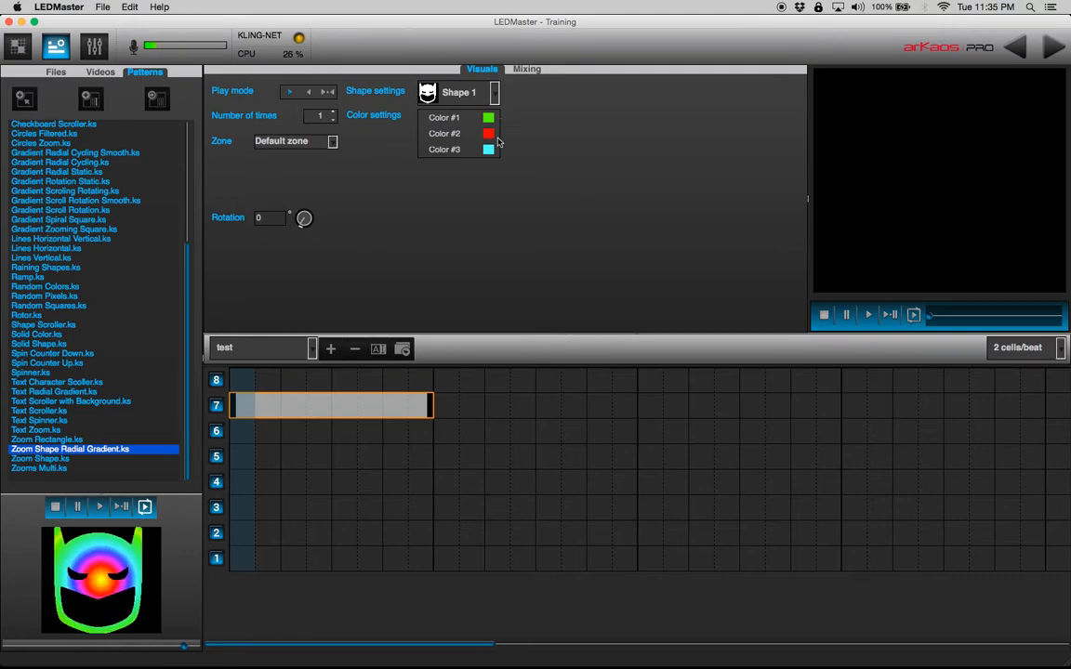
Step: Set the gradient's Color #1 to blue and Color #2 to green
{"action": "left_click", "coordinate": [489, 149]}
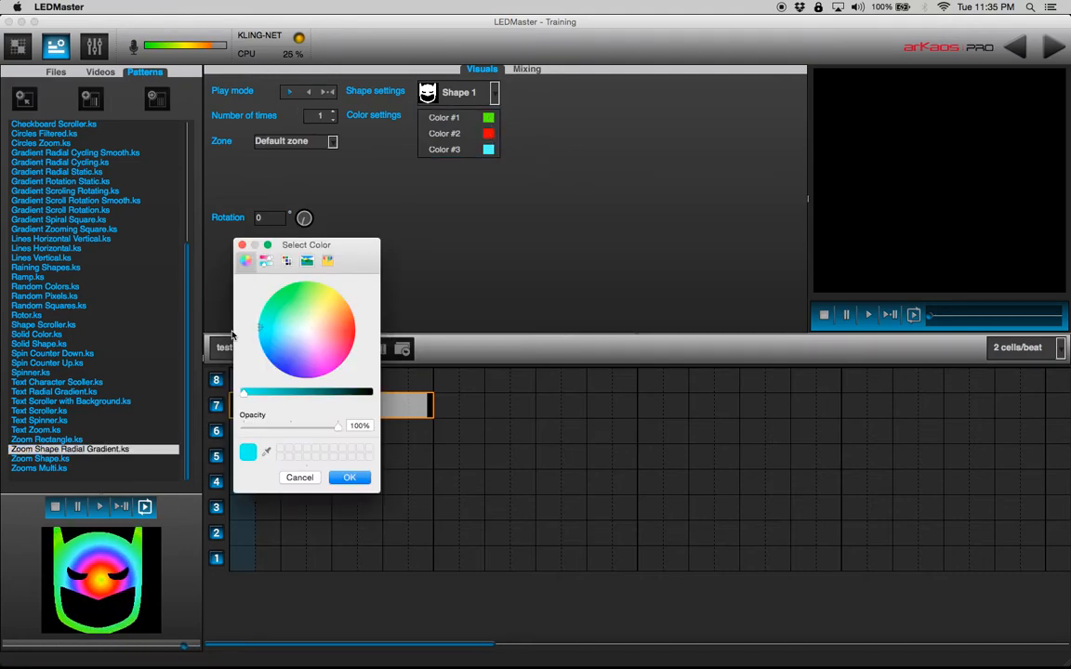
{"action": "left_click", "coordinate": [349, 477]}
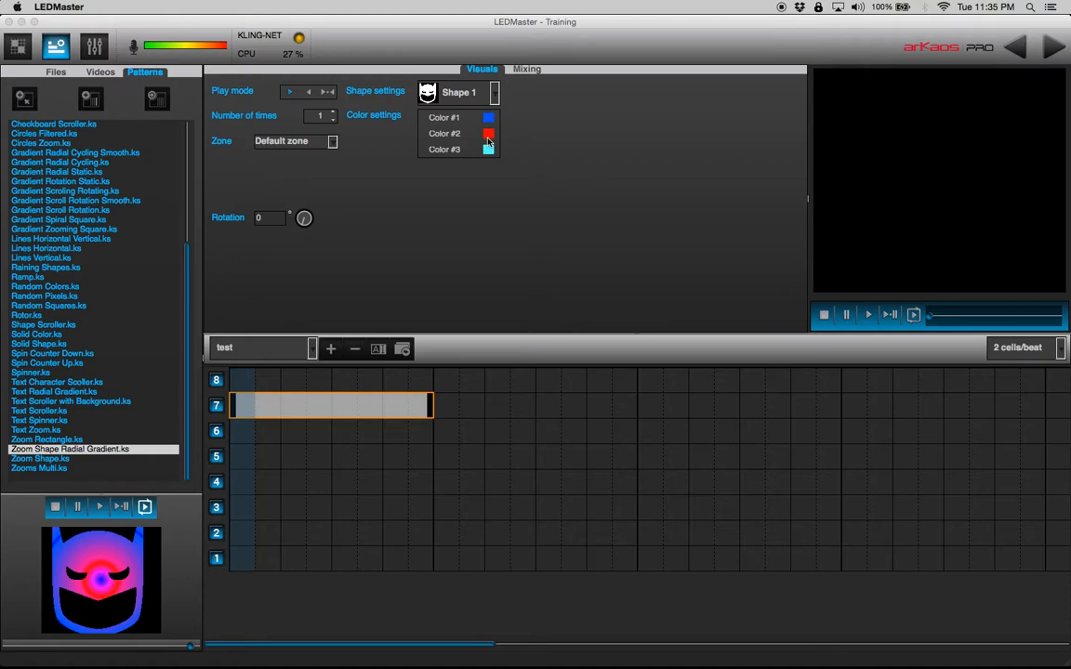
{"action": "left_click", "coordinate": [487, 133]}
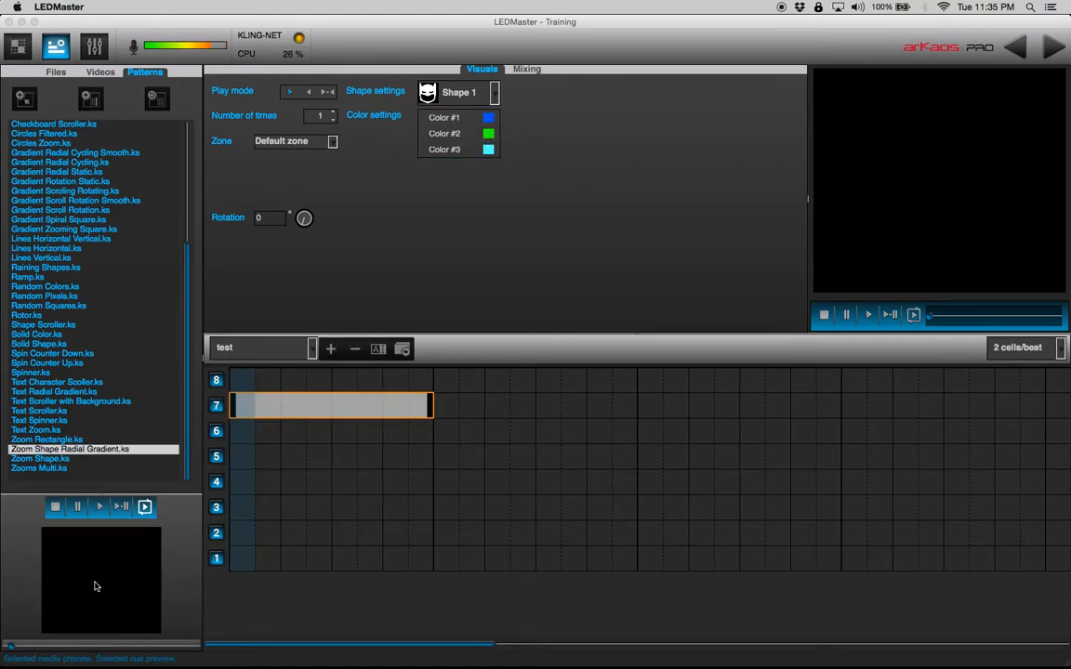
{"action": "left_click", "coordinate": [490, 92]}
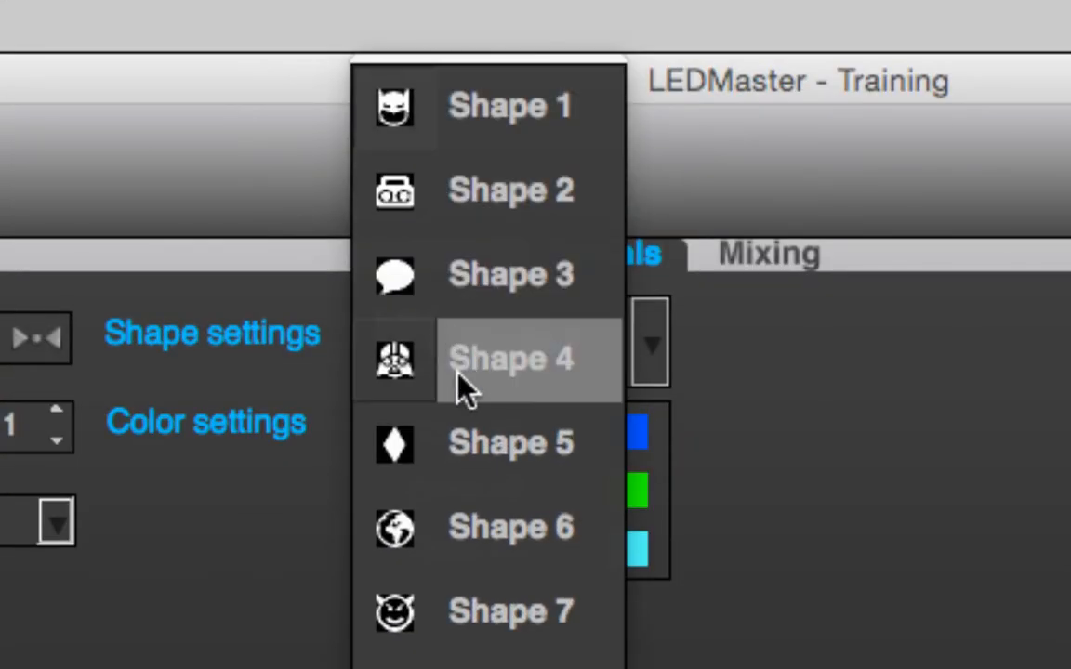
Step: Choose the lightning-bolt shape 112 for the cue
{"action": "scroll", "scroll_direction": "down", "scroll_amount": 3}
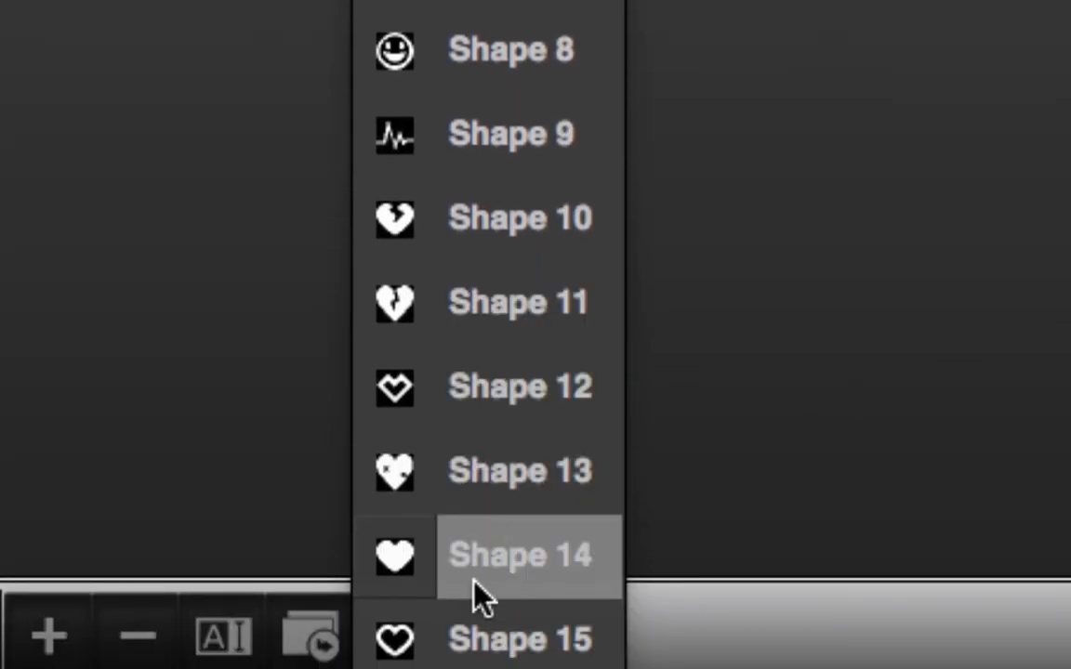
{"action": "scroll", "scroll_direction": "down", "scroll_amount": 3}
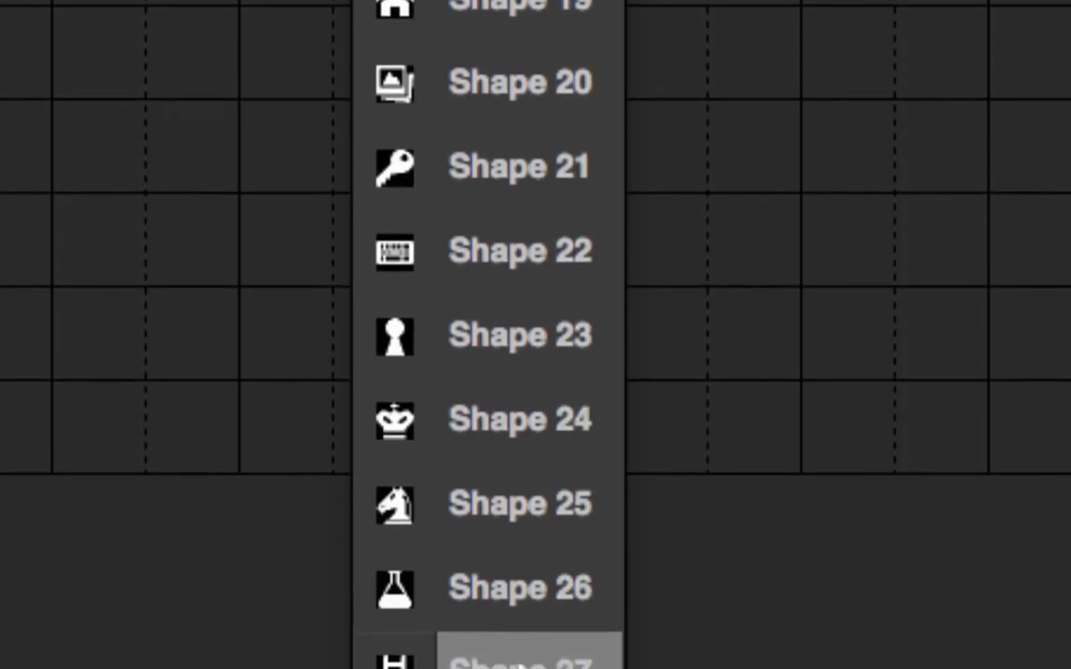
{"action": "scroll", "scroll_direction": "down", "scroll_amount": 3}
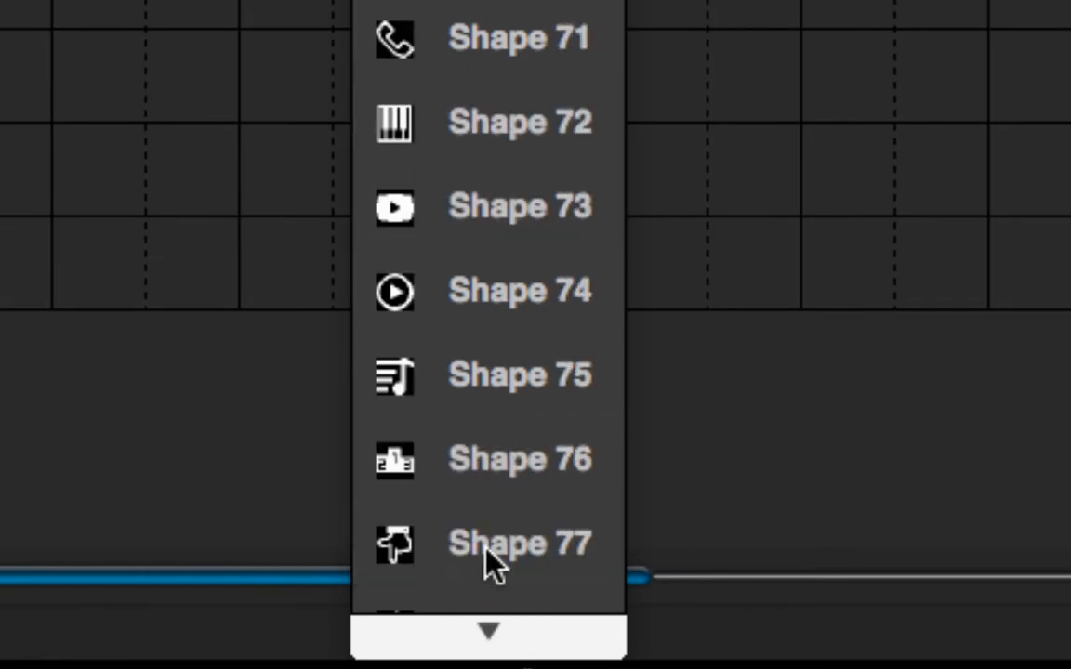
{"action": "scroll", "scroll_direction": "down", "scroll_amount": 3}
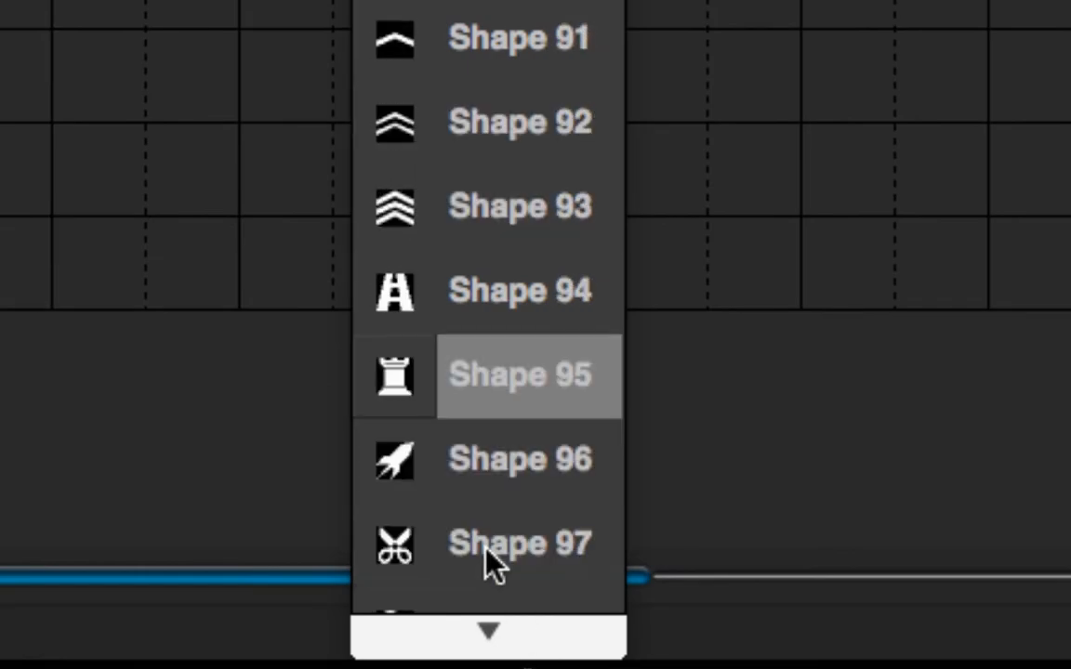
{"action": "scroll", "scroll_direction": "down", "scroll_amount": 3}
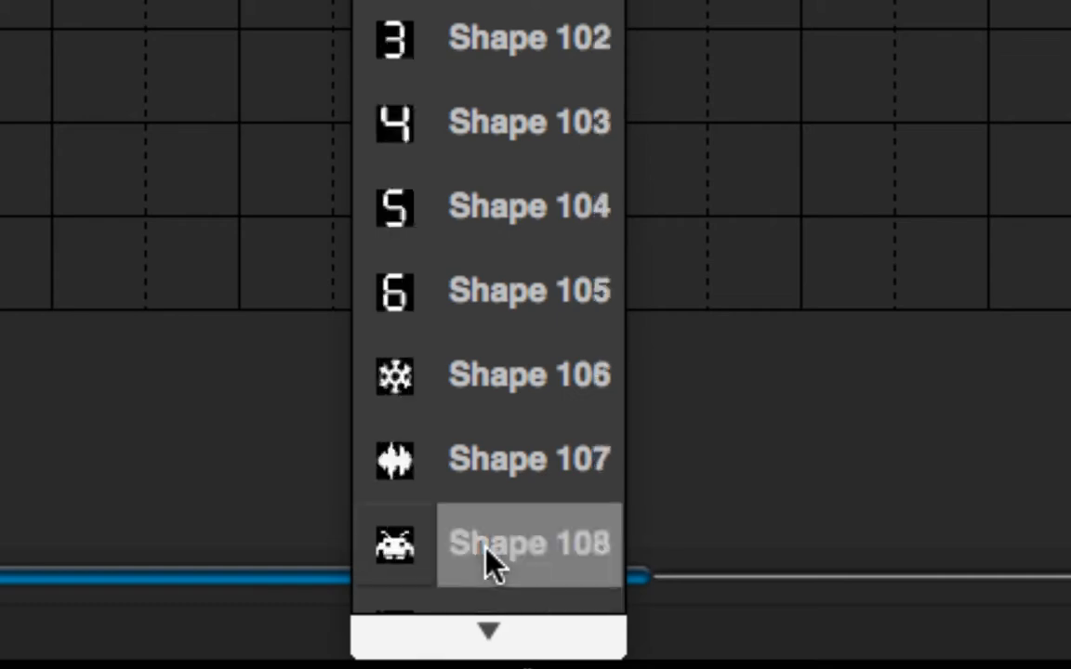
{"action": "scroll", "scroll_direction": "down", "scroll_amount": 3}
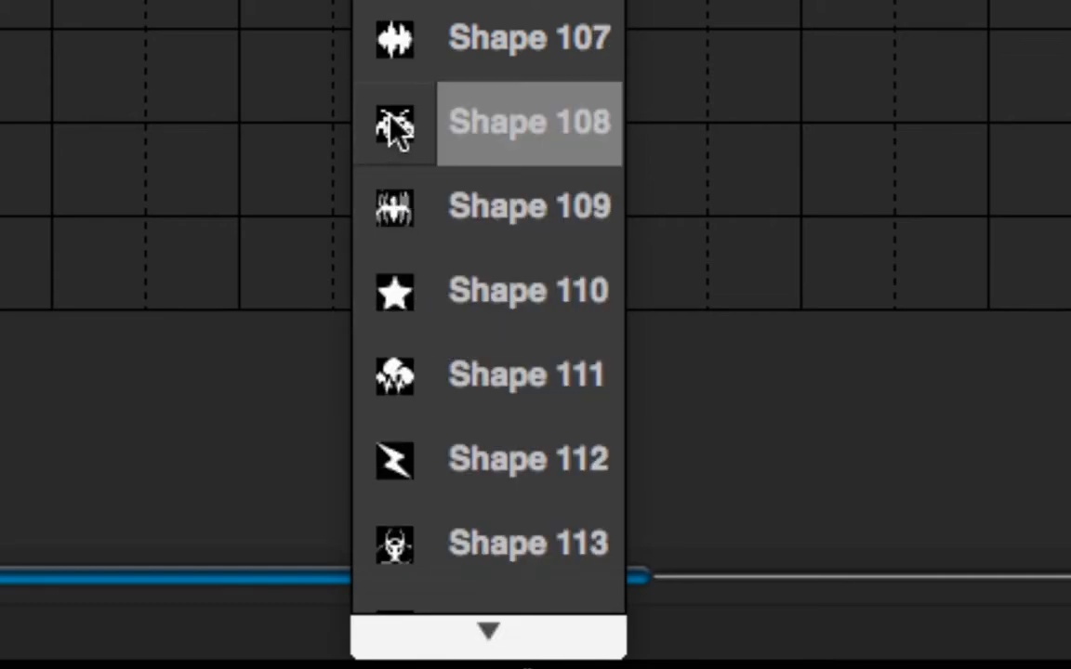
{"action": "scroll", "scroll_direction": "down", "scroll_amount": 3}
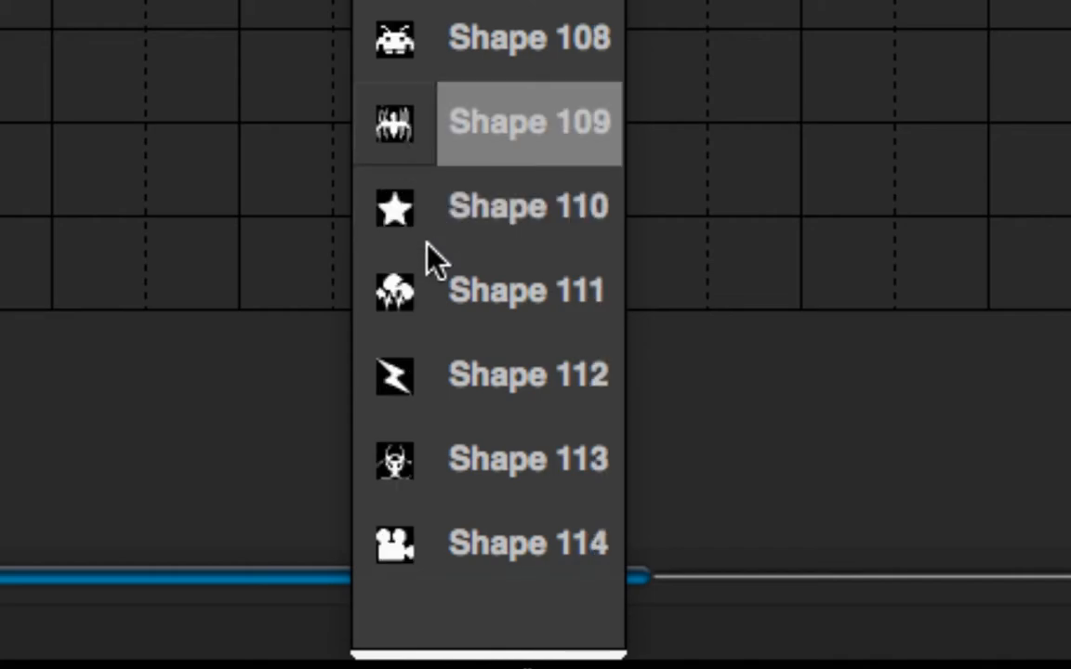
{"action": "left_click", "coordinate": [526, 375]}
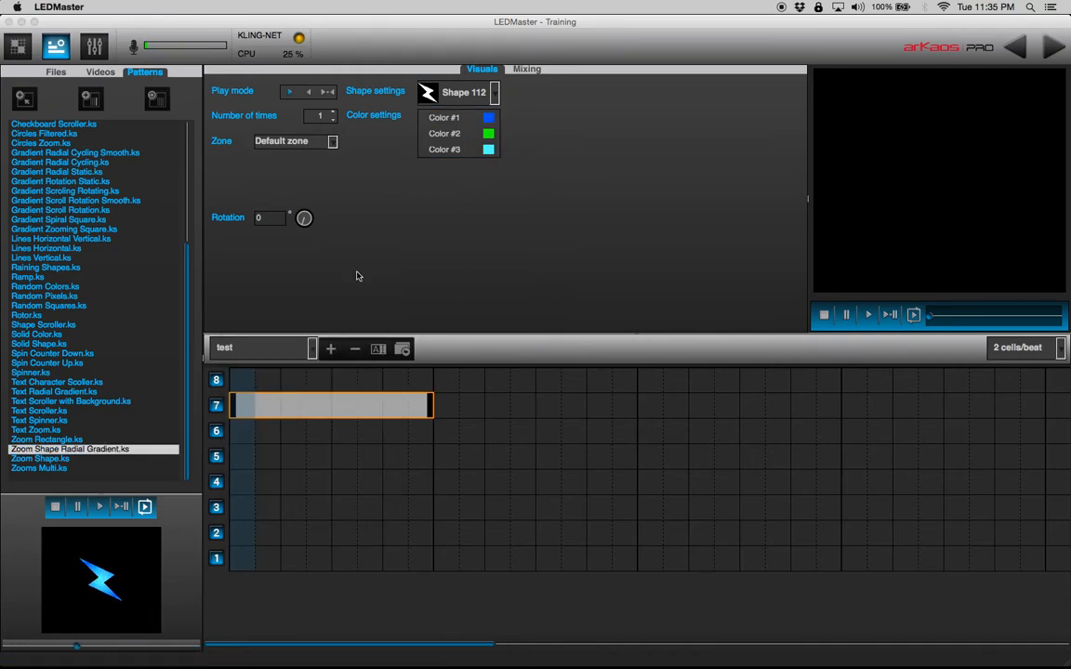
Step: Set the bolt's Color #2 to white and Color #3 to pale pink
{"action": "left_click", "coordinate": [488, 117]}
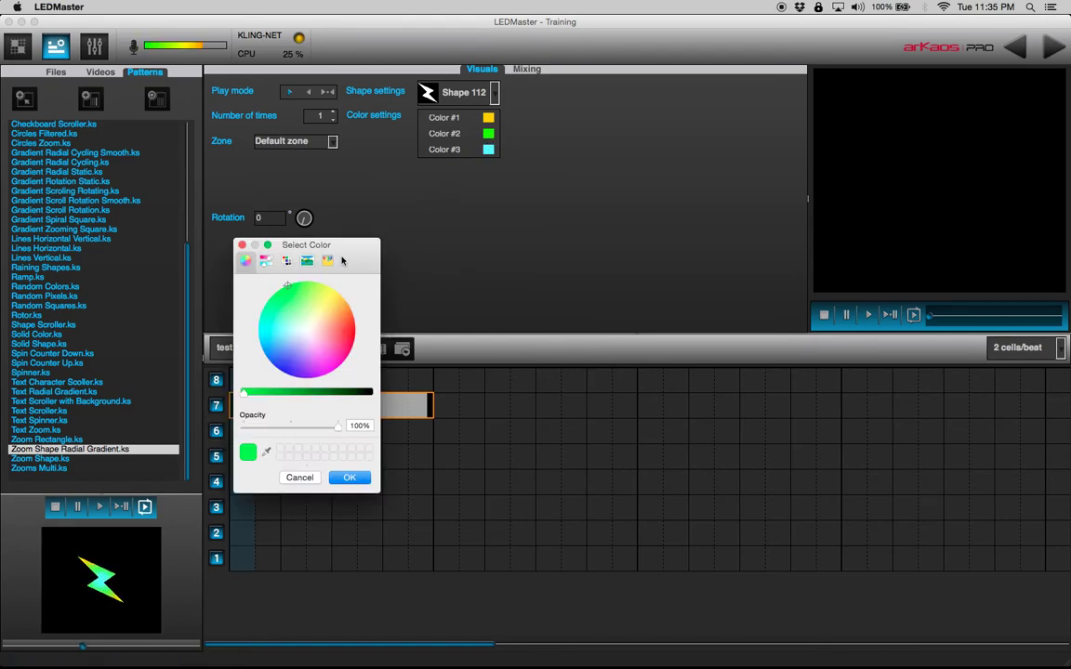
{"action": "left_click", "coordinate": [349, 477]}
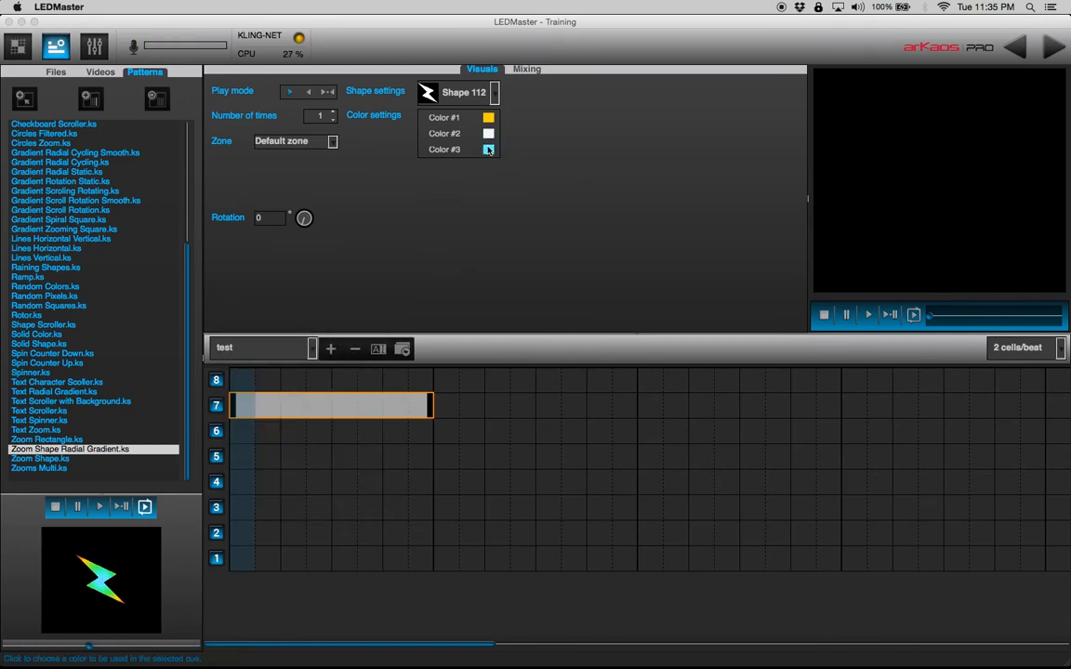
{"action": "left_click", "coordinate": [487, 149]}
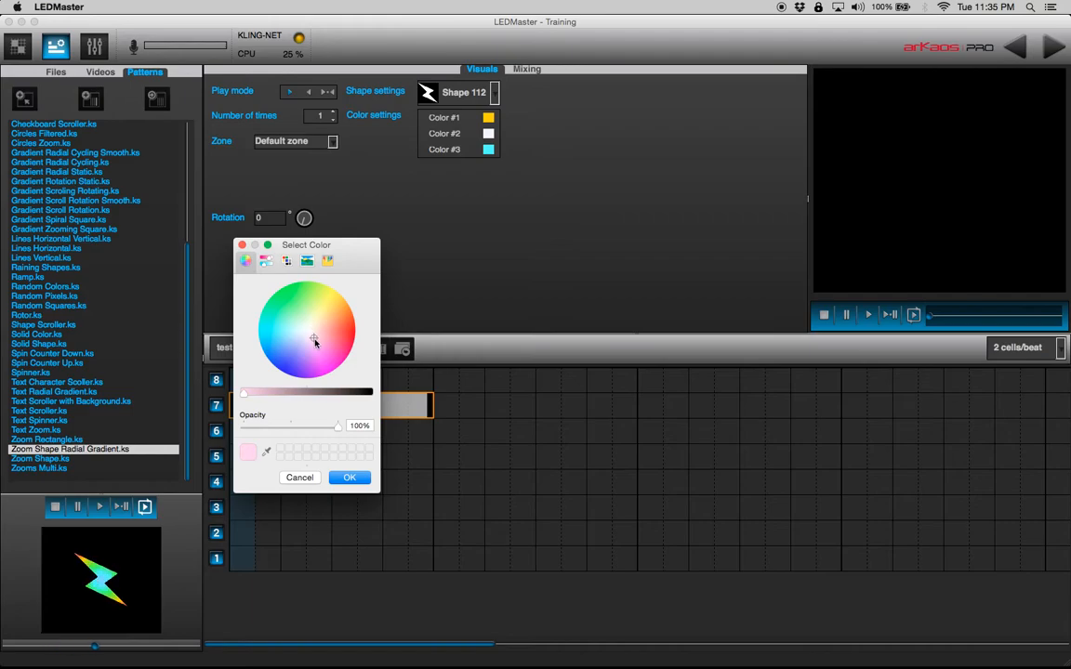
{"action": "left_click", "coordinate": [347, 478]}
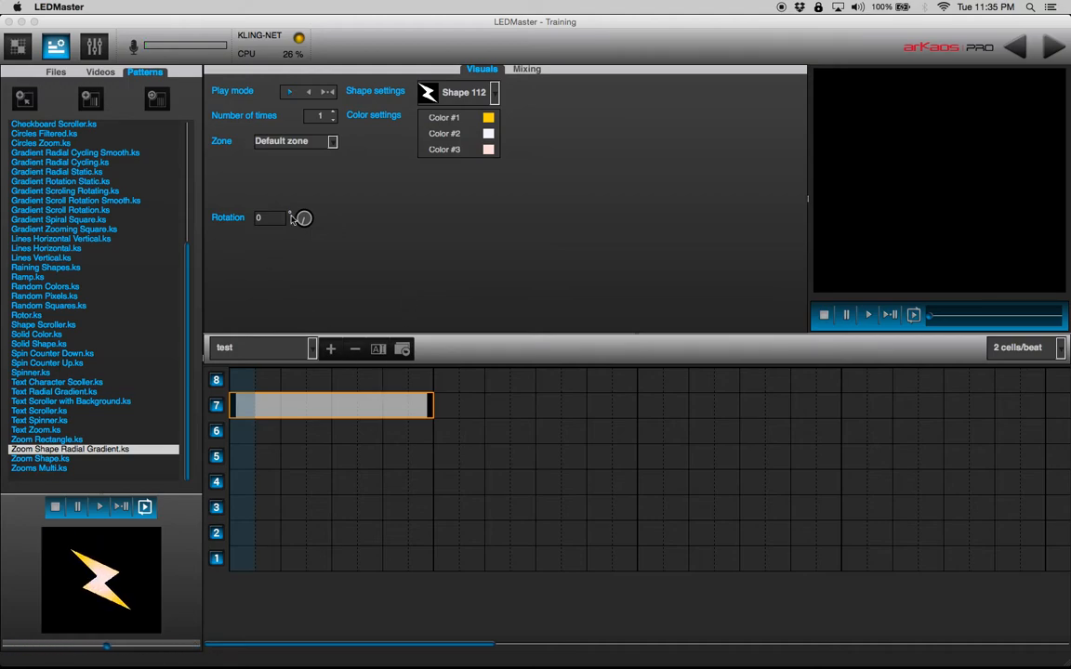
{"action": "left_click_drag", "start_coordinate": [302, 218], "coordinate": [311, 212]}
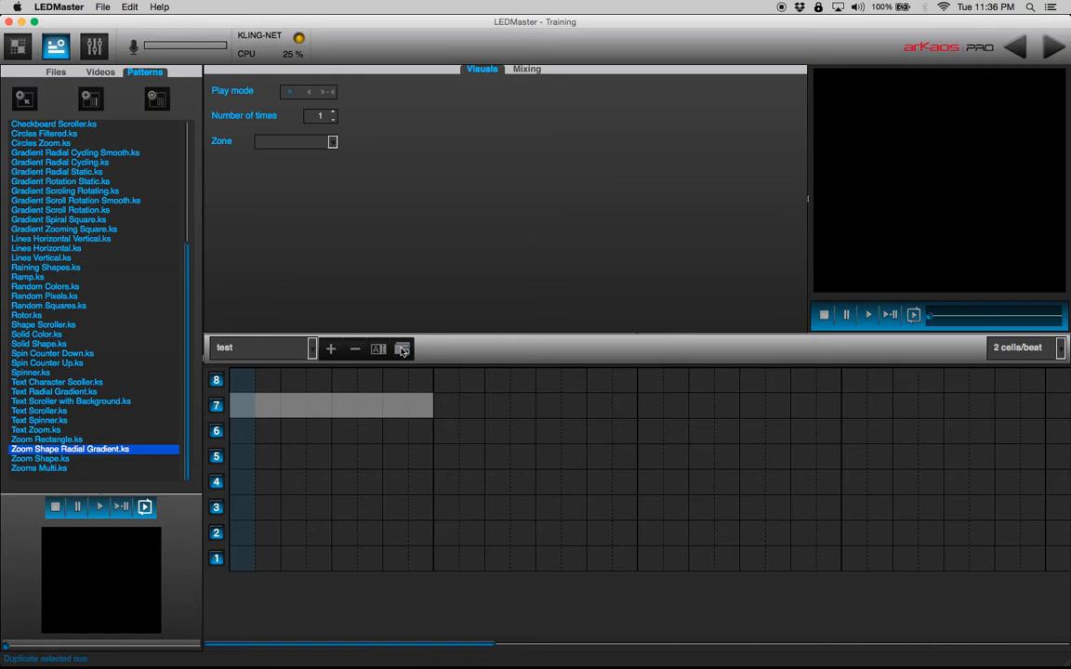
Step: Duplicate the bolt cue onto track 6, test transparency, and set rotation to 24°
{"action": "left_click", "coordinate": [402, 350]}
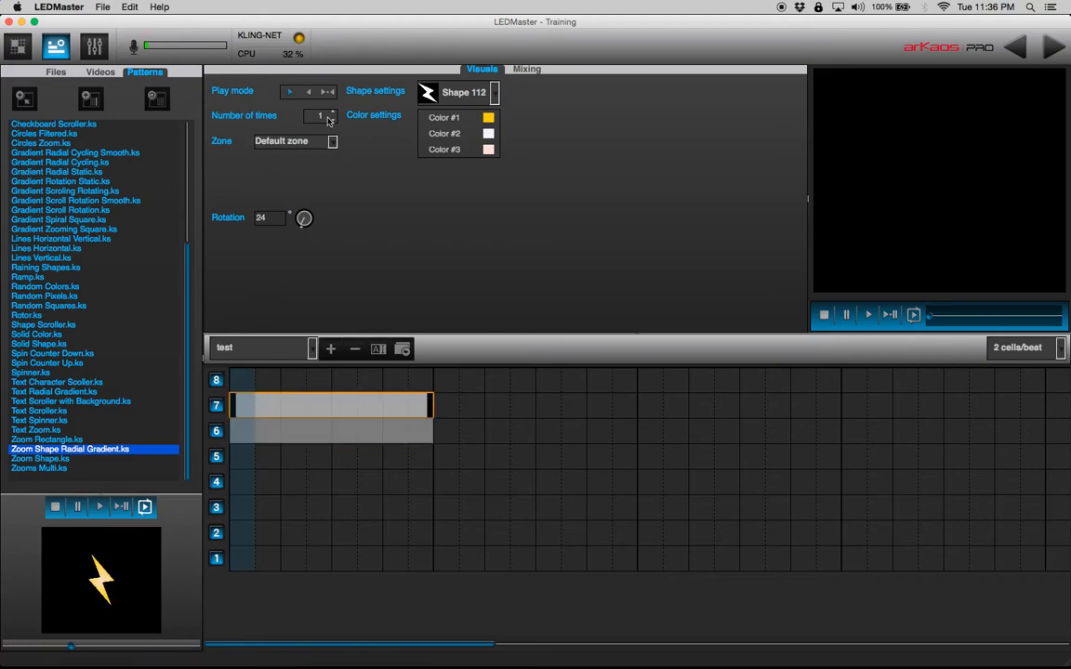
{"action": "left_click", "coordinate": [525, 68]}
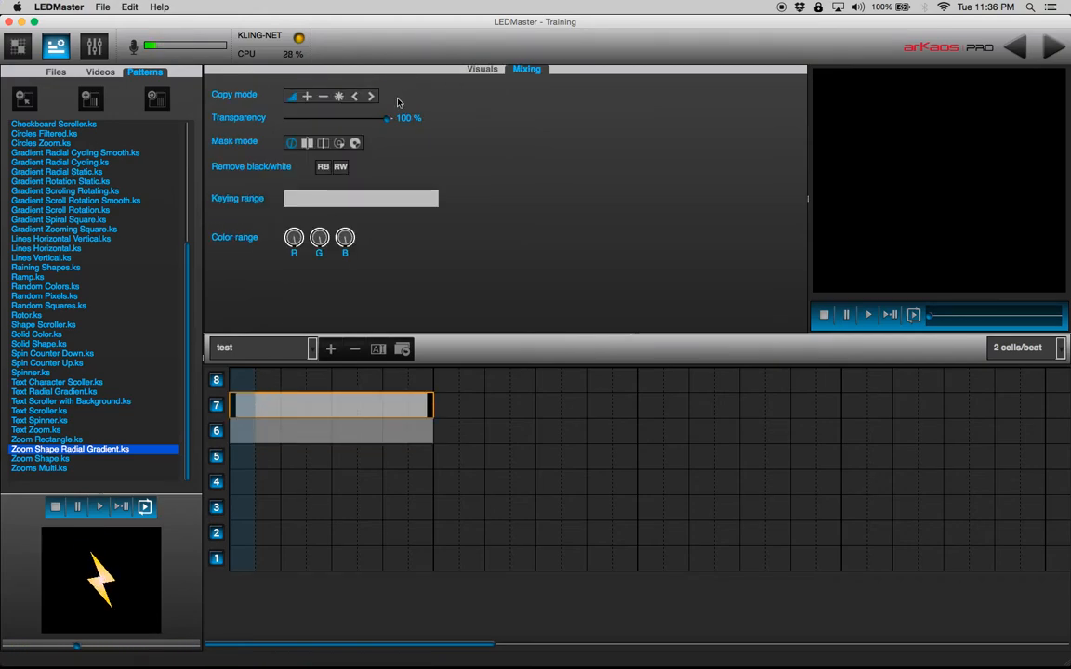
{"action": "left_click_drag", "start_coordinate": [389, 118], "coordinate": [339, 118]}
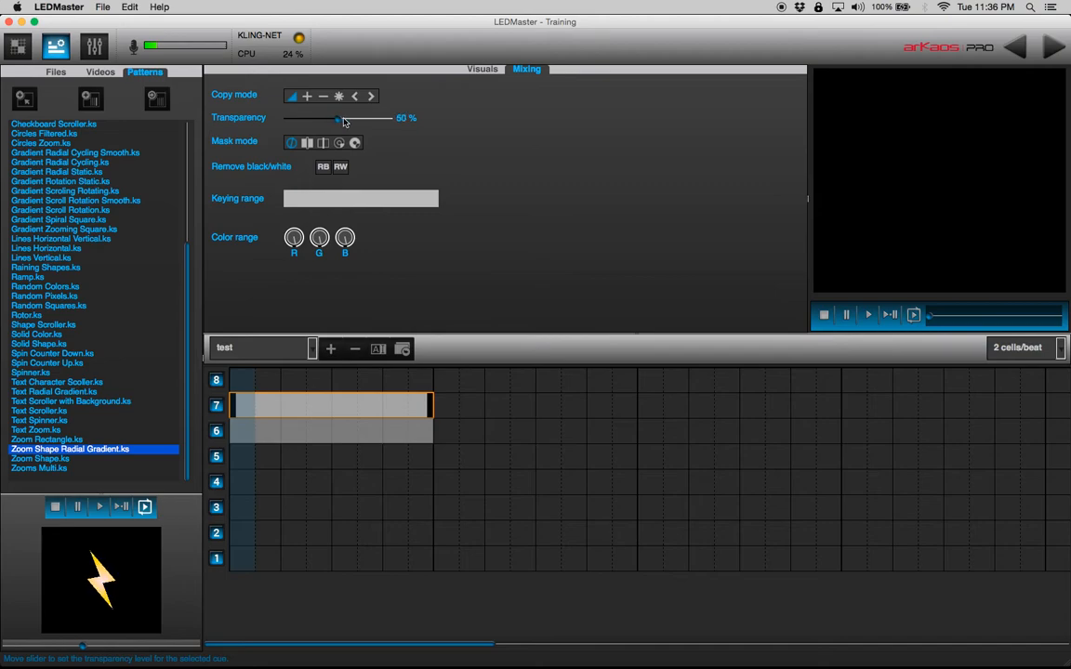
{"action": "left_click_drag", "start_coordinate": [340, 118], "coordinate": [391, 118]}
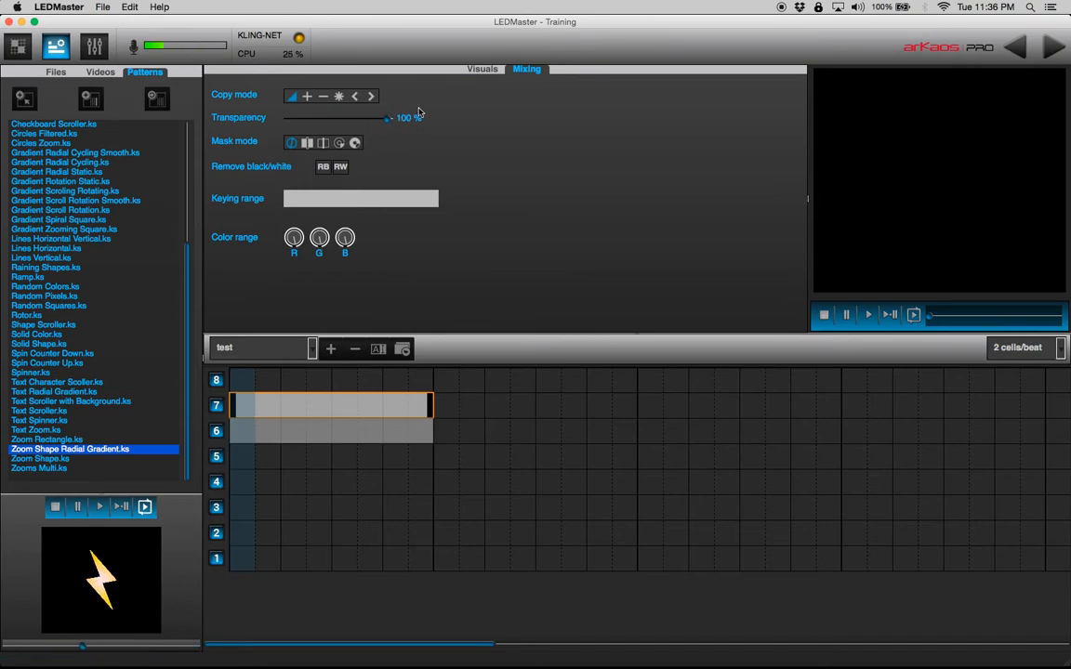
{"action": "left_click", "coordinate": [481, 68]}
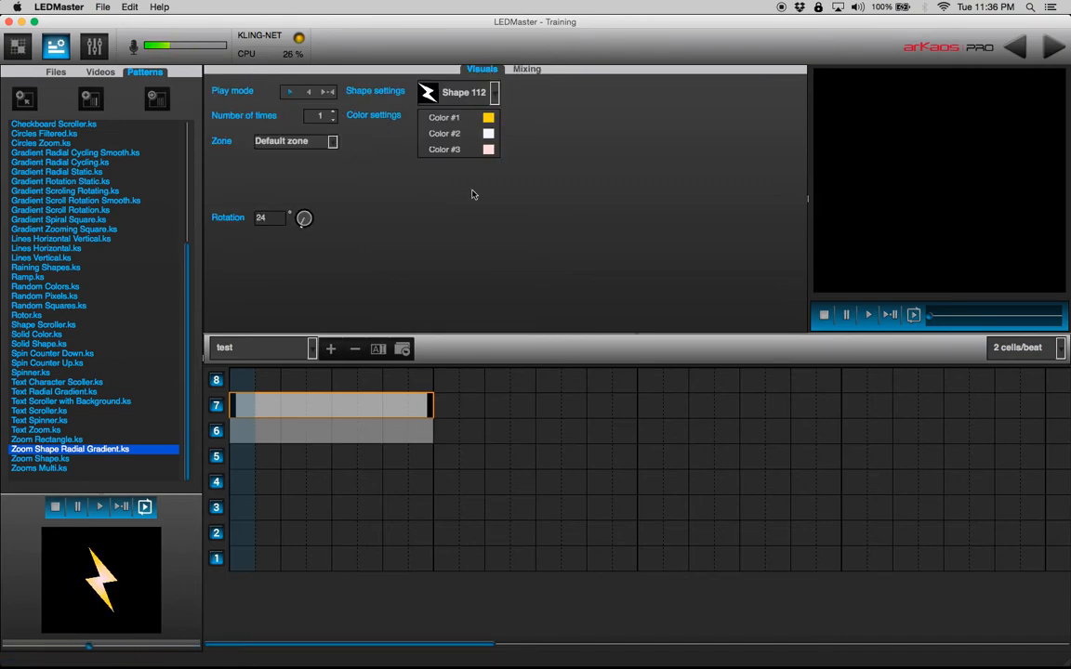
{"action": "left_click_drag", "start_coordinate": [304, 218], "coordinate": [304, 186]}
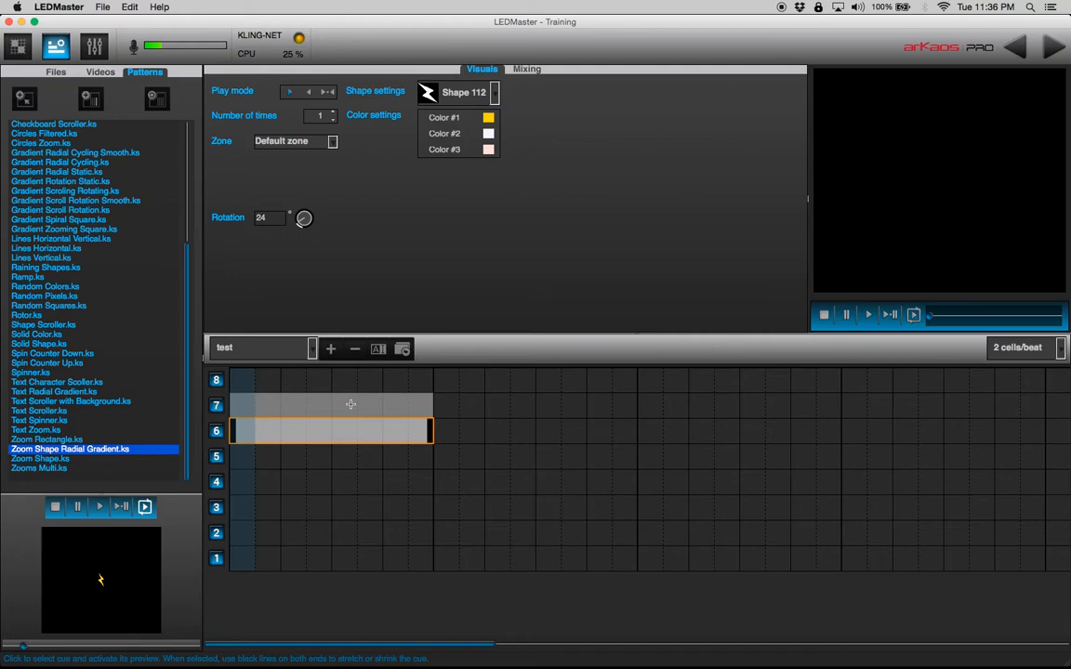
Step: Drop the Text Scroller pattern onto track 6 in place of the bolt cues
{"action": "left_click", "coordinate": [526, 68]}
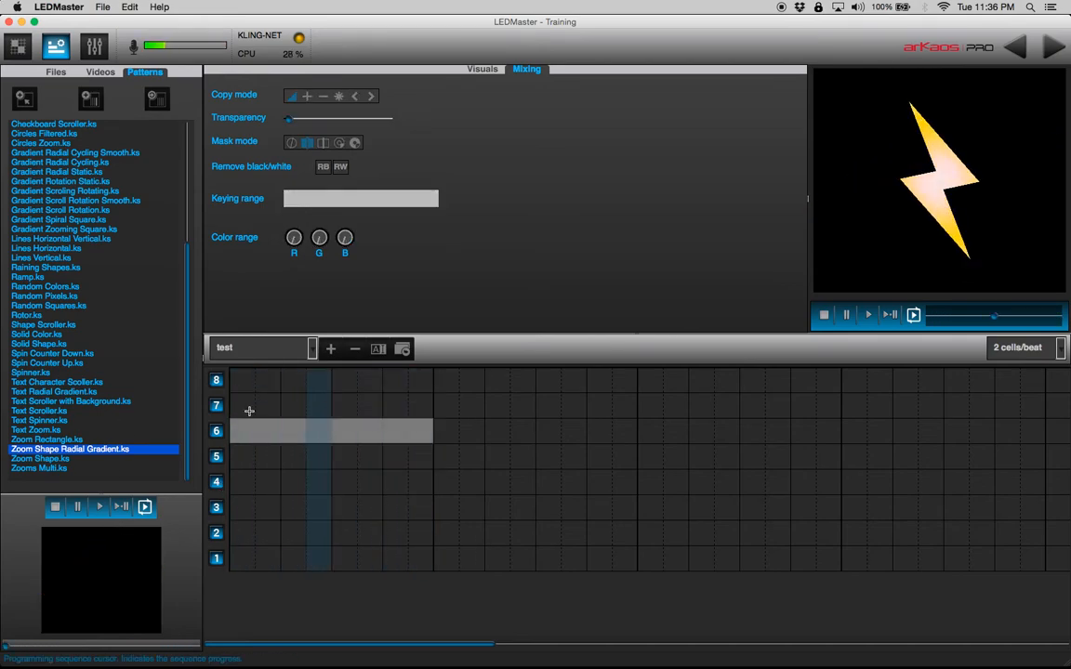
{"action": "left_click", "coordinate": [39, 420]}
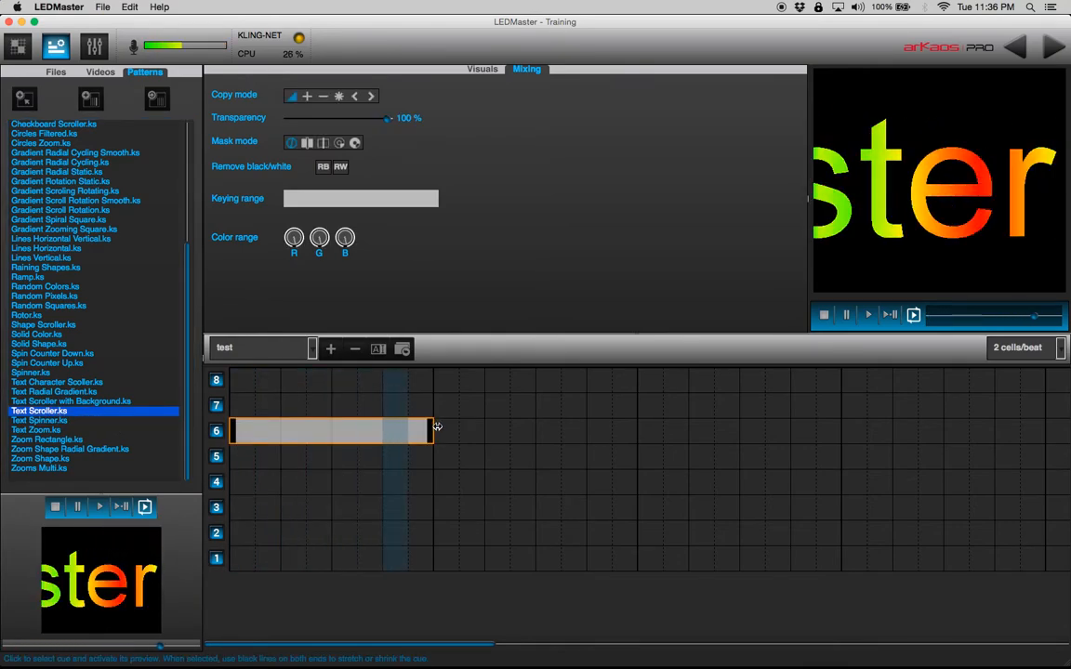
Step: Stretch the Text Scroller cue to about twelve cells and colour it purple and orange
{"action": "left_click_drag", "start_coordinate": [432, 429], "coordinate": [841, 439]}
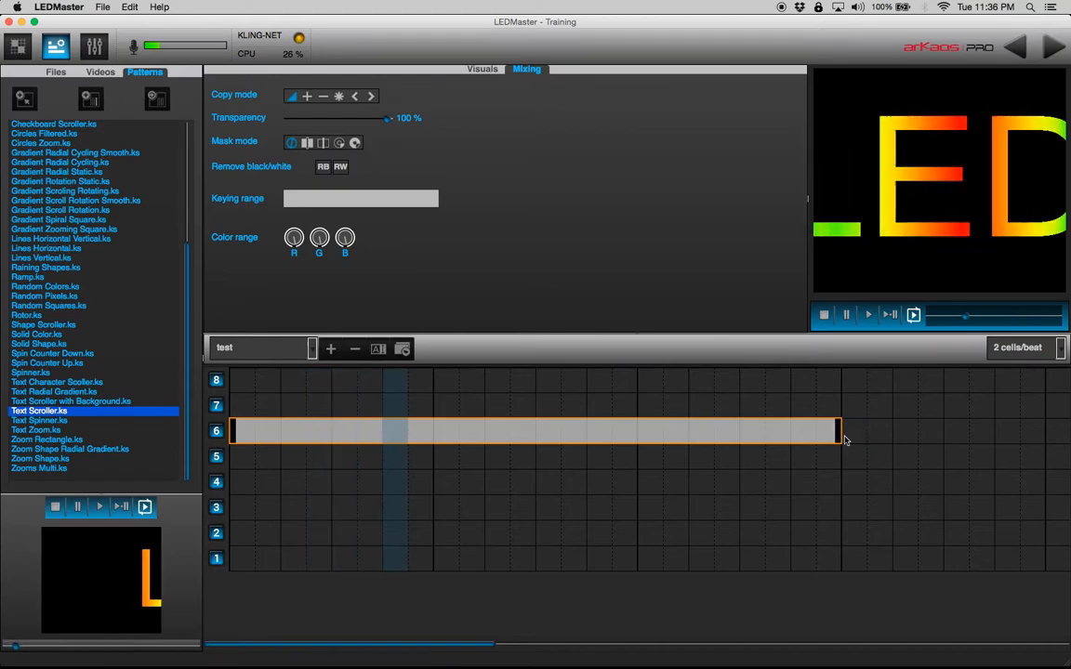
{"action": "left_click", "coordinate": [482, 67]}
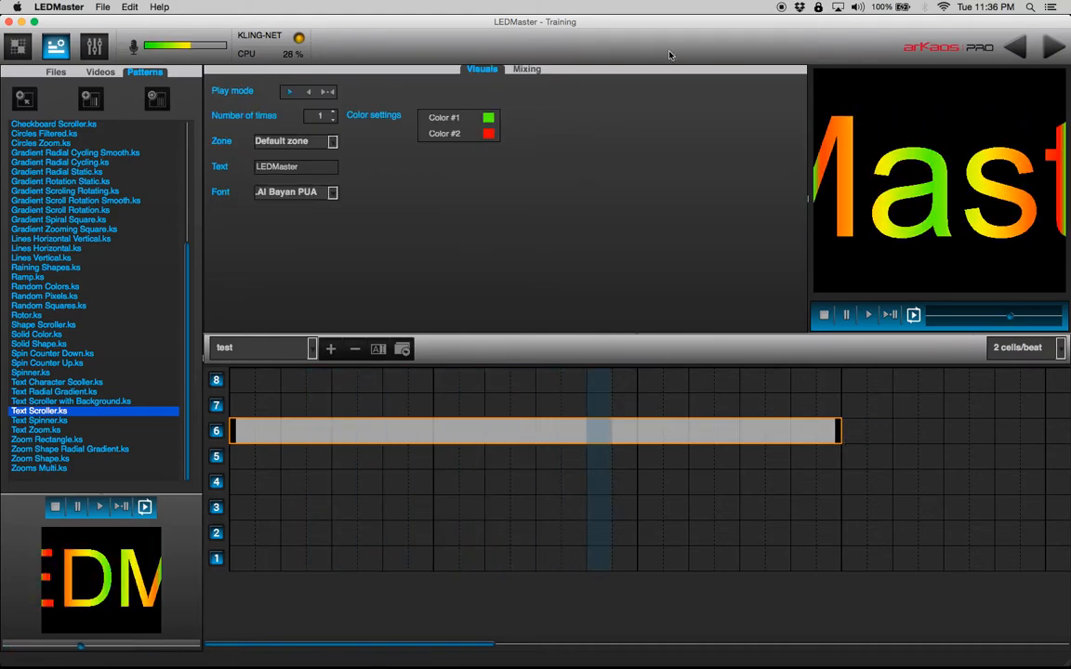
{"action": "left_click", "coordinate": [488, 133]}
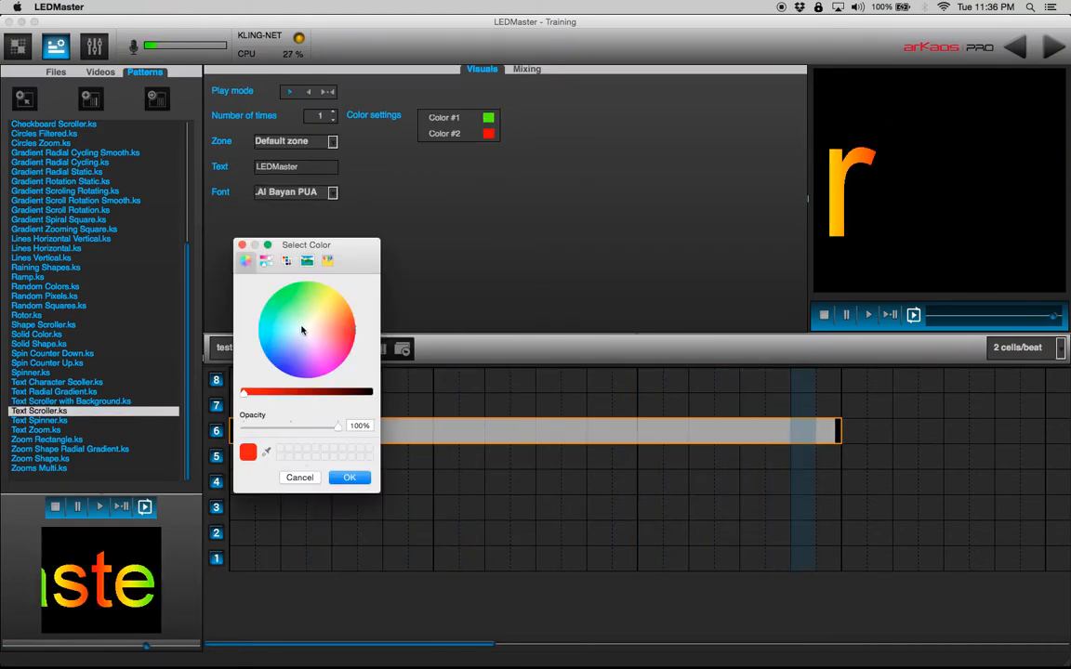
{"action": "left_click", "coordinate": [349, 477]}
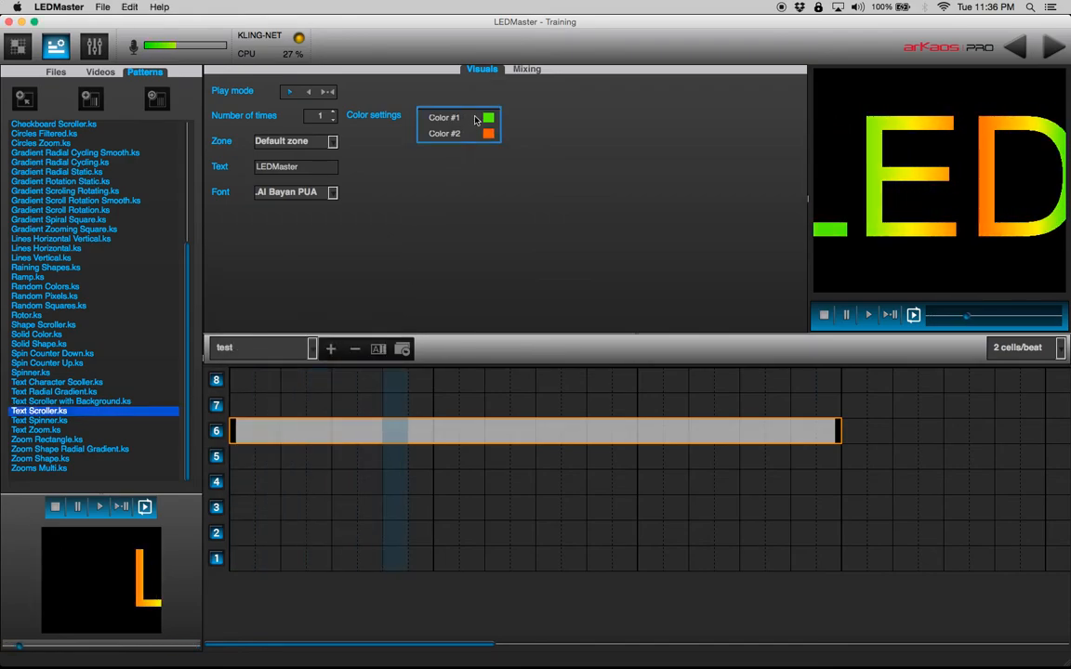
{"action": "left_click", "coordinate": [488, 117]}
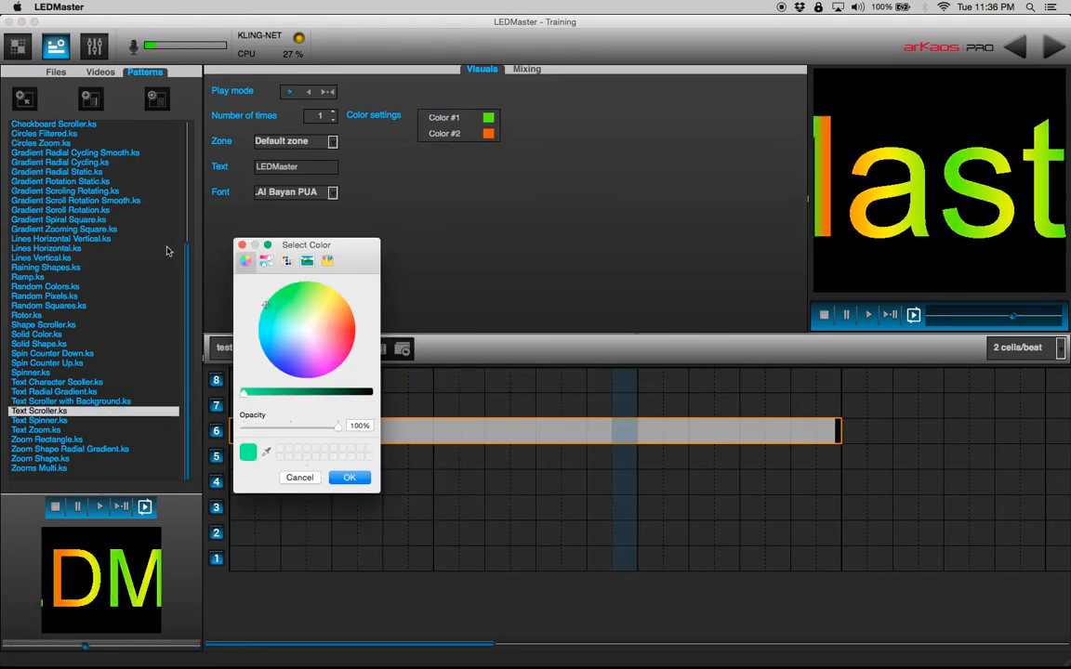
{"action": "left_click", "coordinate": [348, 477]}
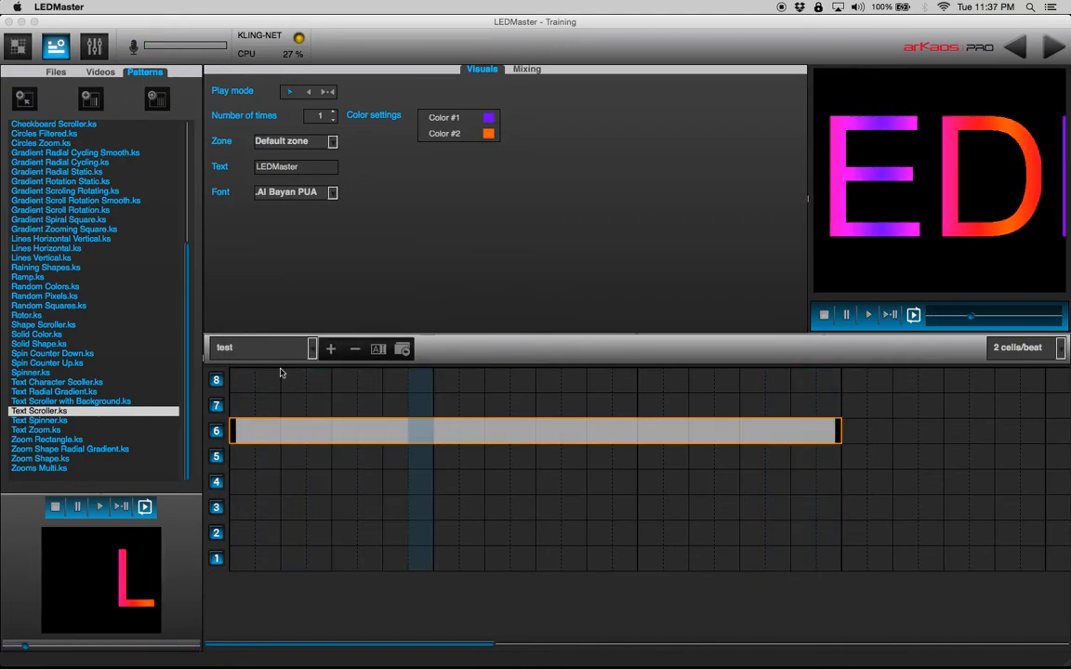
{"action": "left_click", "coordinate": [294, 166]}
{"action": "type", "text": "M"}
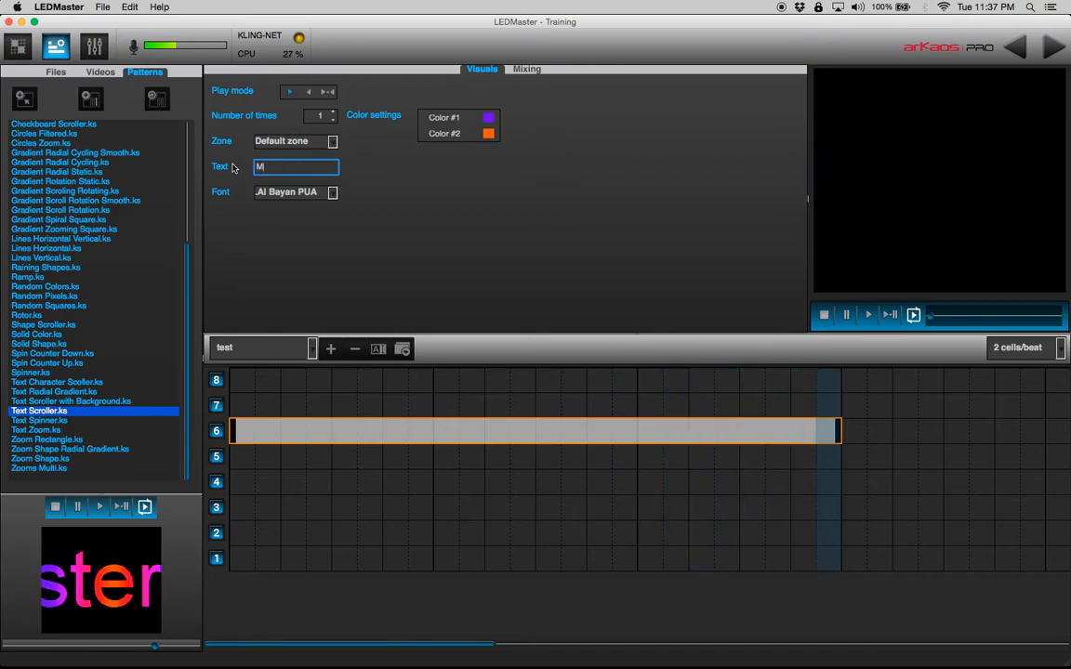
Step: Enter MSD as the scroller text and pick a font after trying Marker Felt
{"action": "type", "text": "SD"}
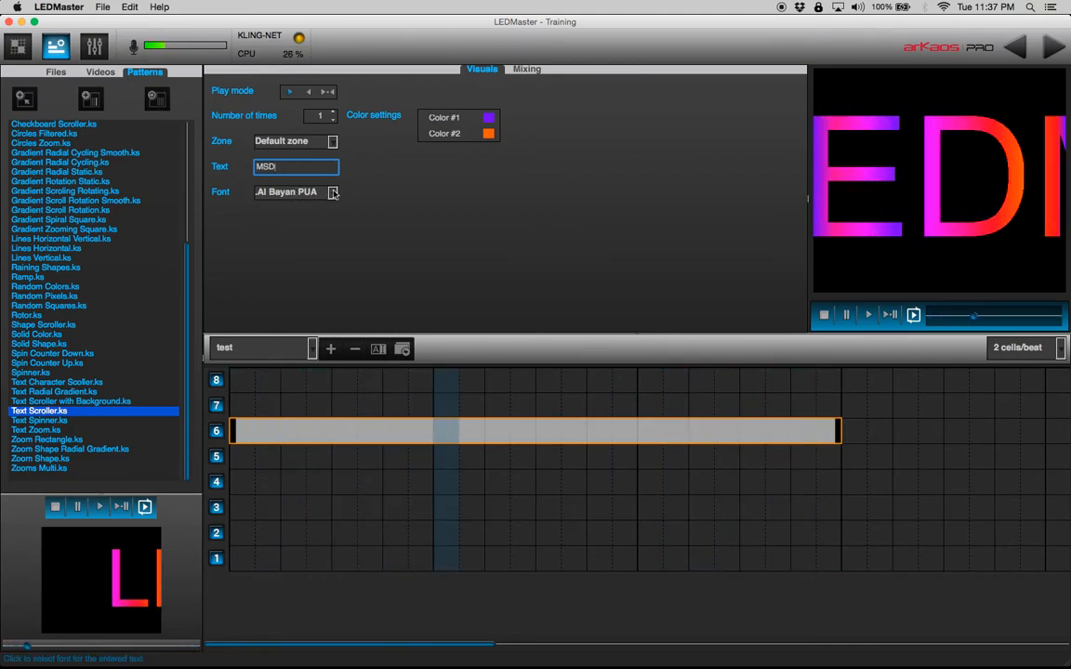
{"action": "left_click", "coordinate": [332, 191]}
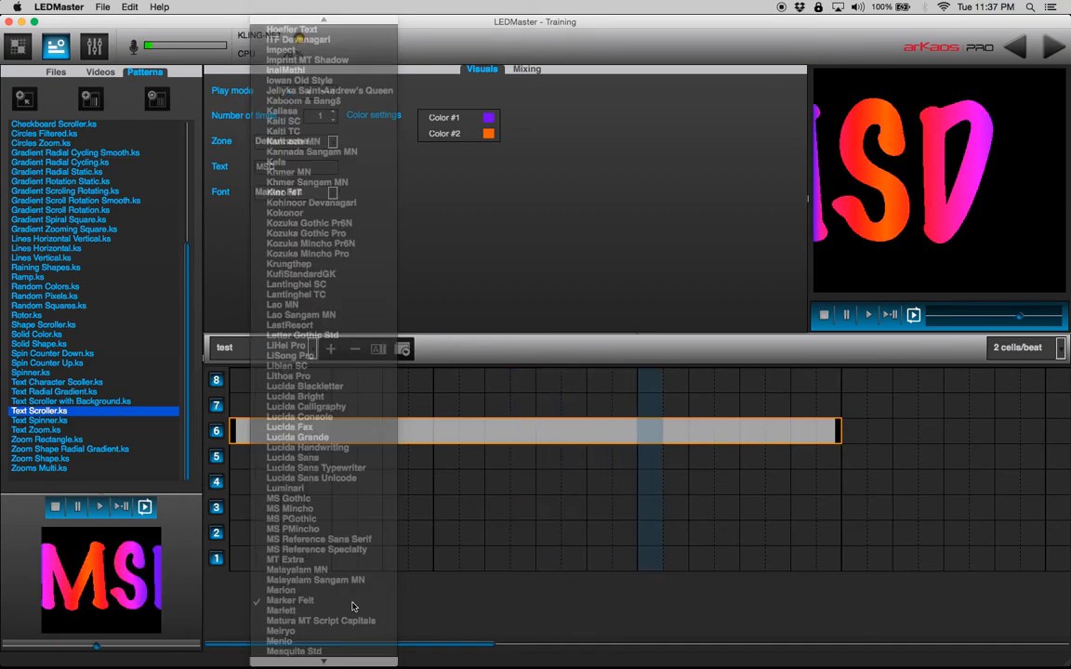
{"action": "left_click", "coordinate": [290, 600]}
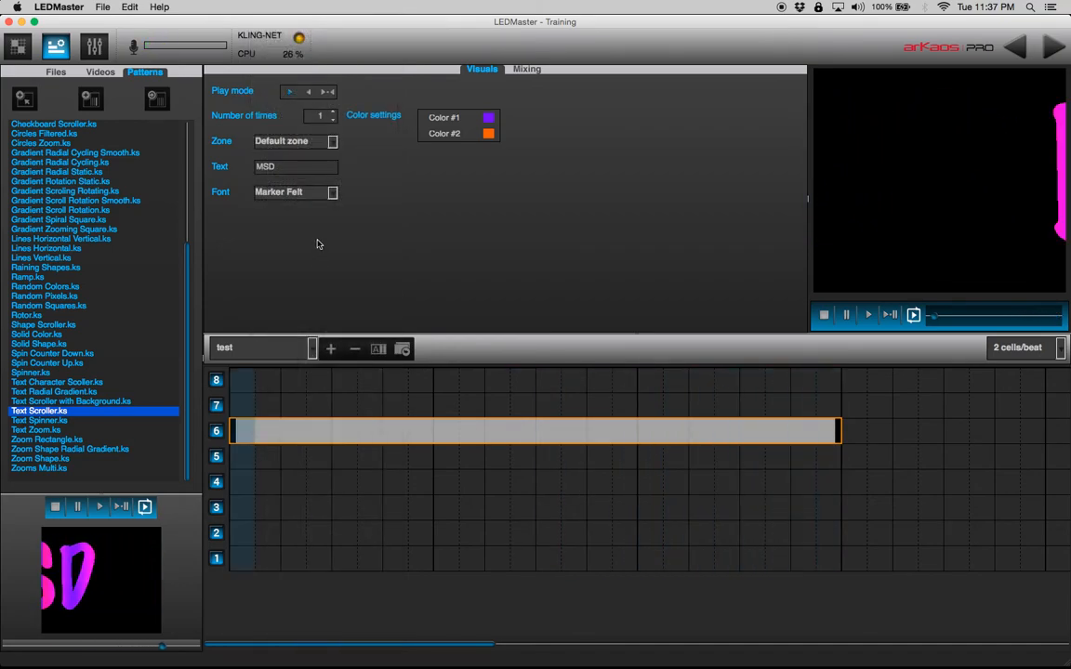
{"action": "left_click", "coordinate": [296, 193]}
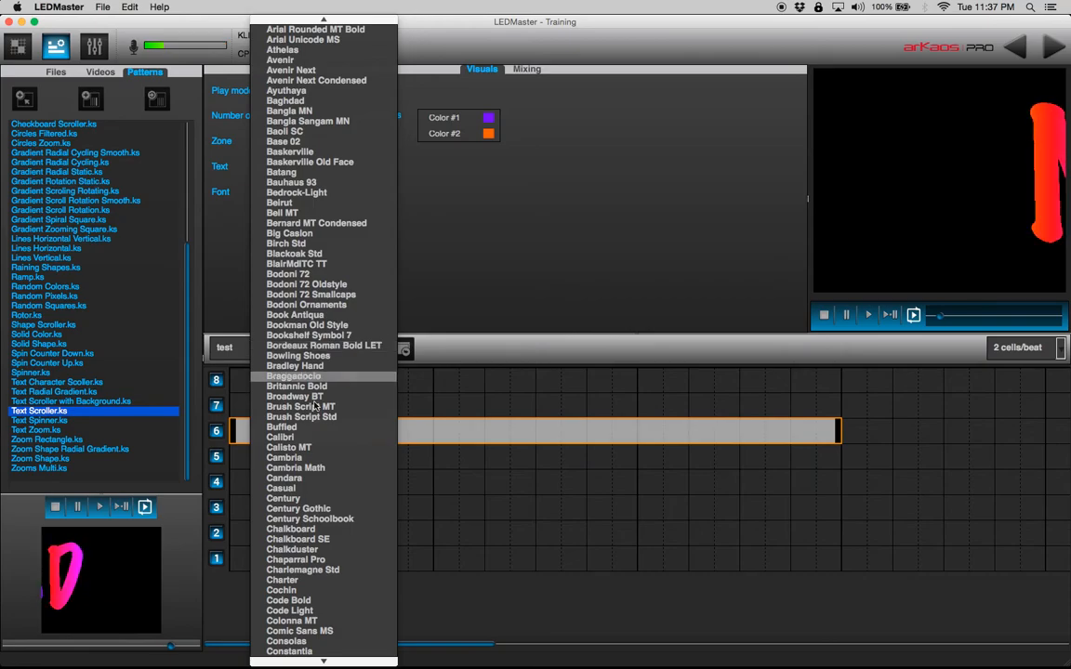
{"action": "left_click", "coordinate": [280, 437]}
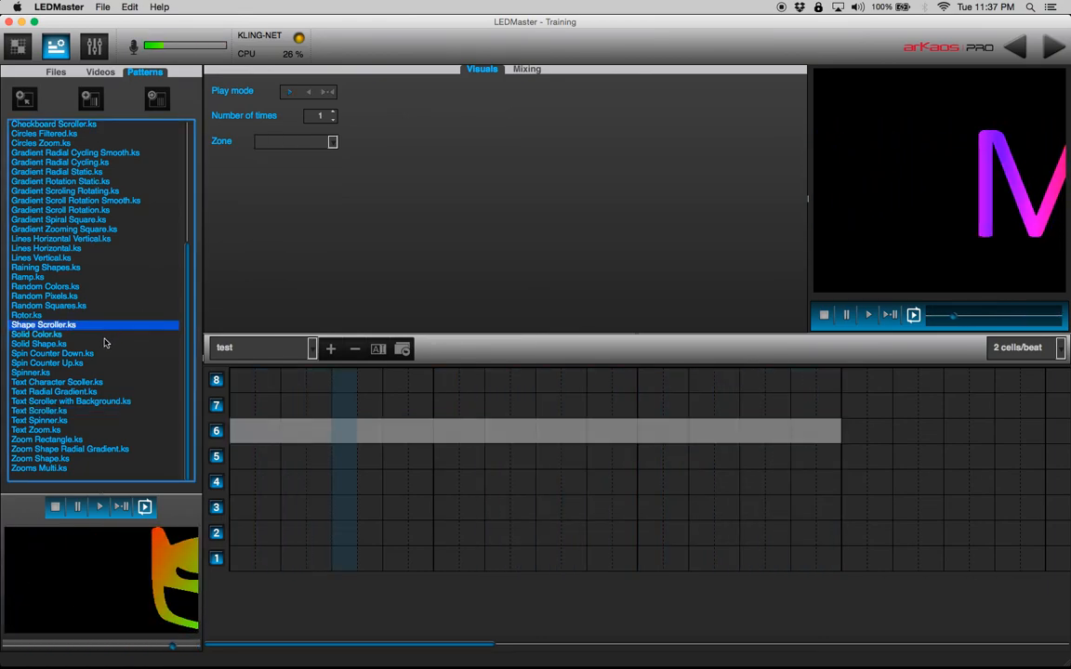
{"action": "left_click", "coordinate": [45, 286]}
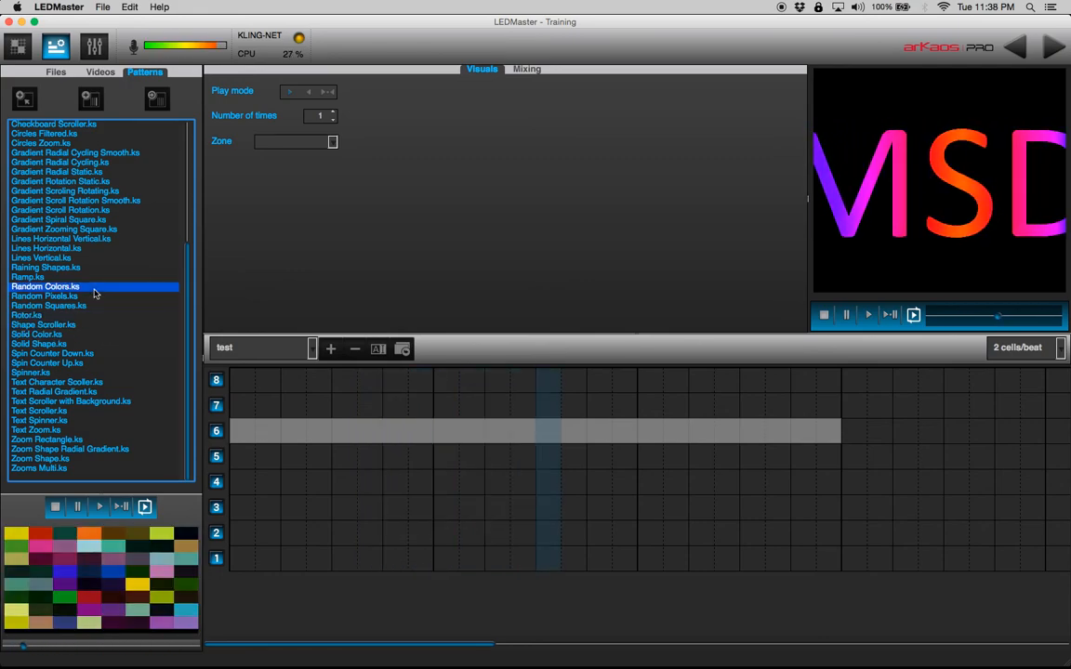
{"action": "left_click", "coordinate": [37, 333]}
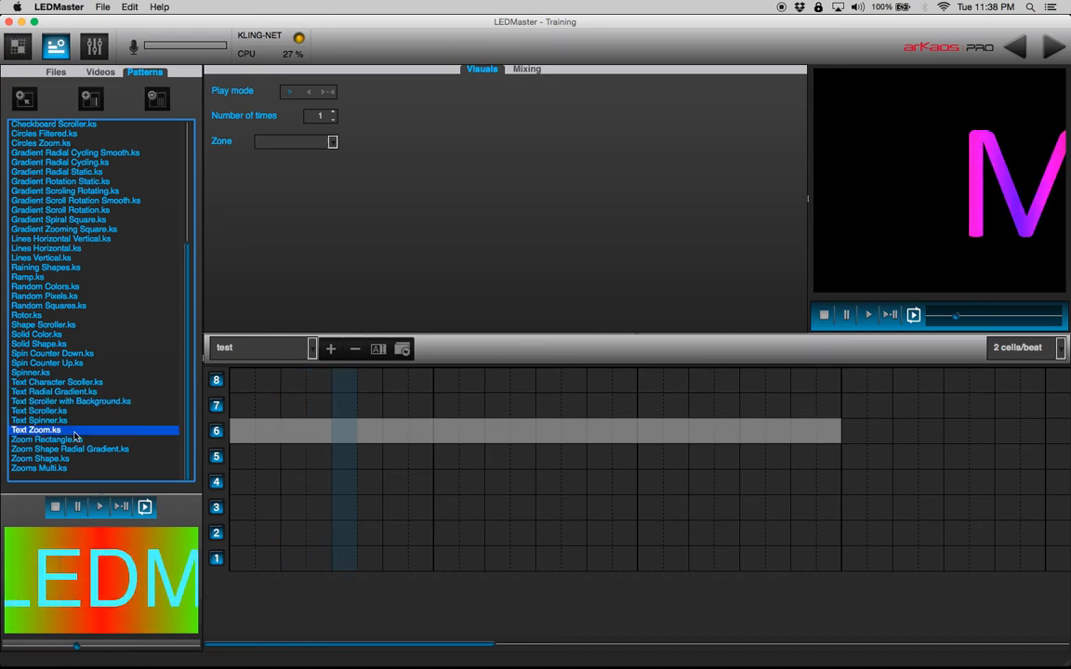
{"action": "left_click", "coordinate": [42, 476]}
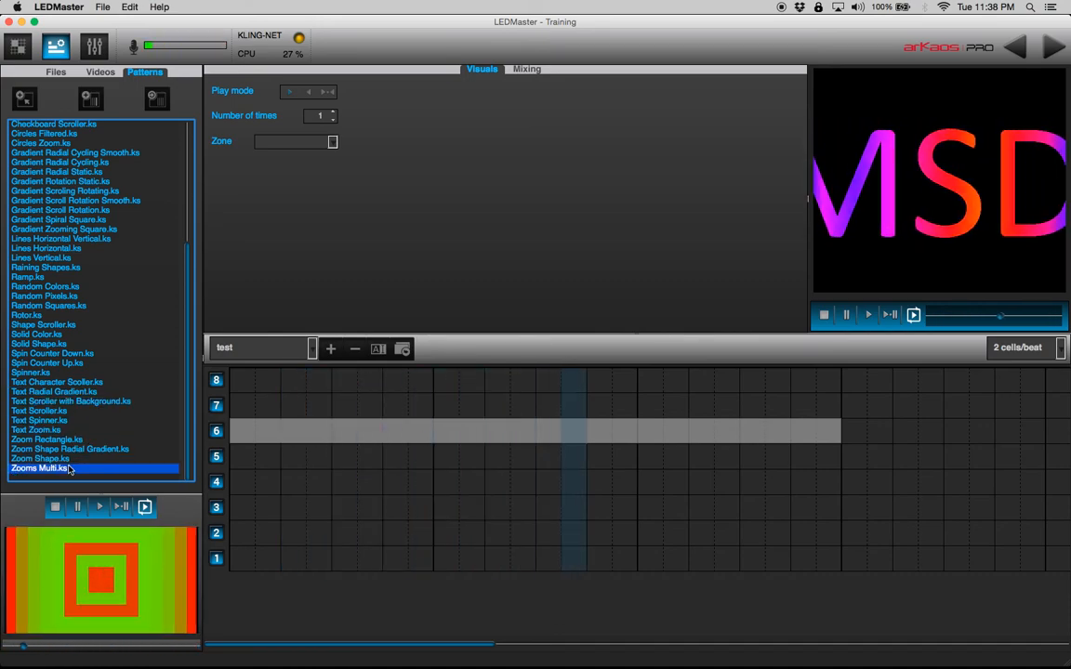
{"action": "left_click", "coordinate": [64, 229]}
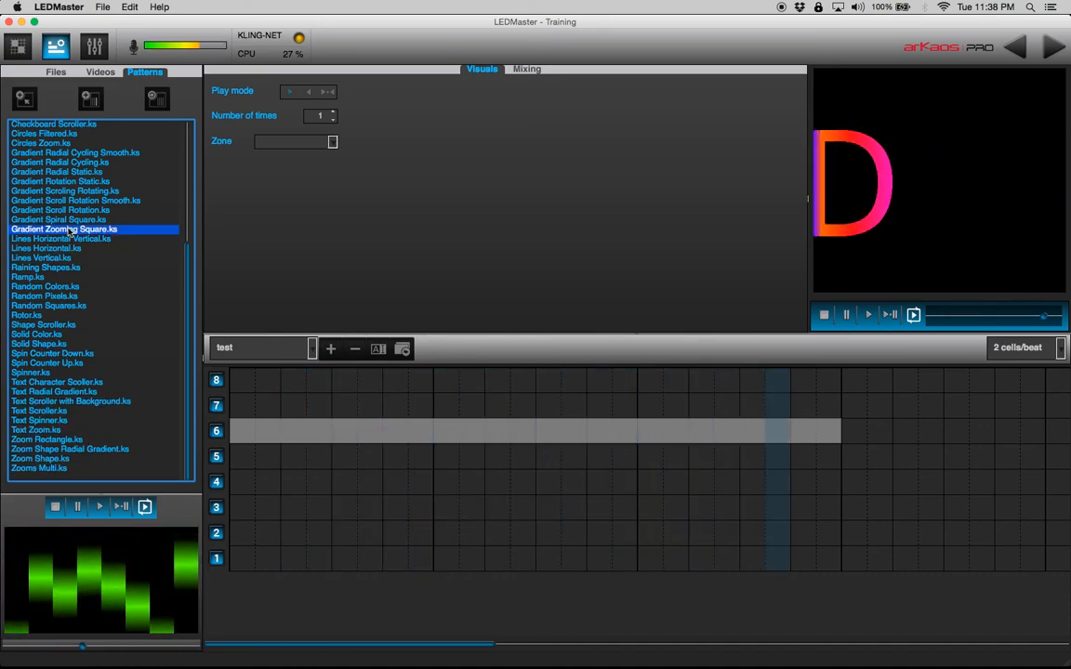